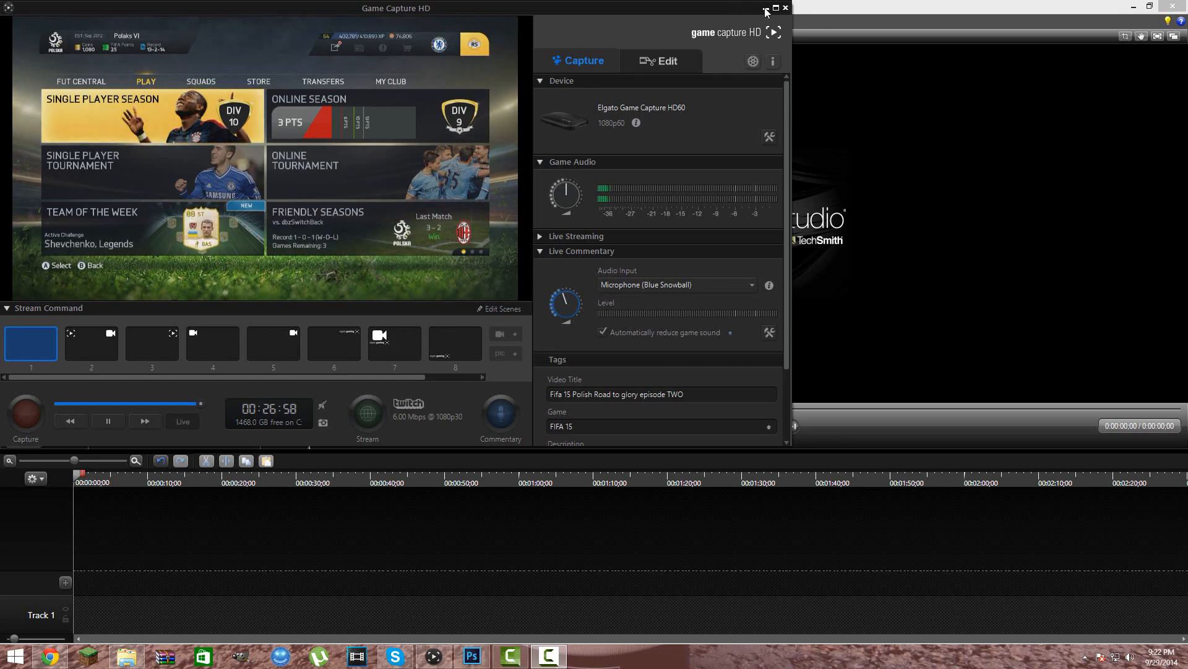
- Bring the untitled Camtasia Studio project in front of Game Capture HD
{"action": "left_click", "coordinate": [765, 8]}
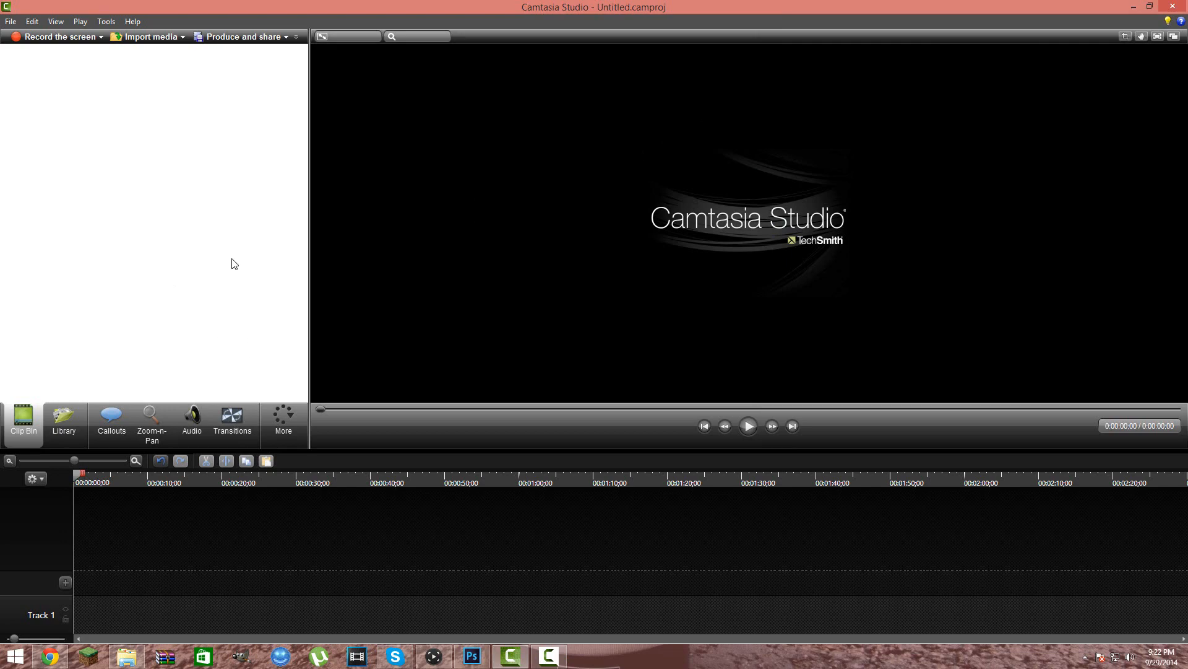
{"action": "mouse_move", "coordinate": [146, 39]}
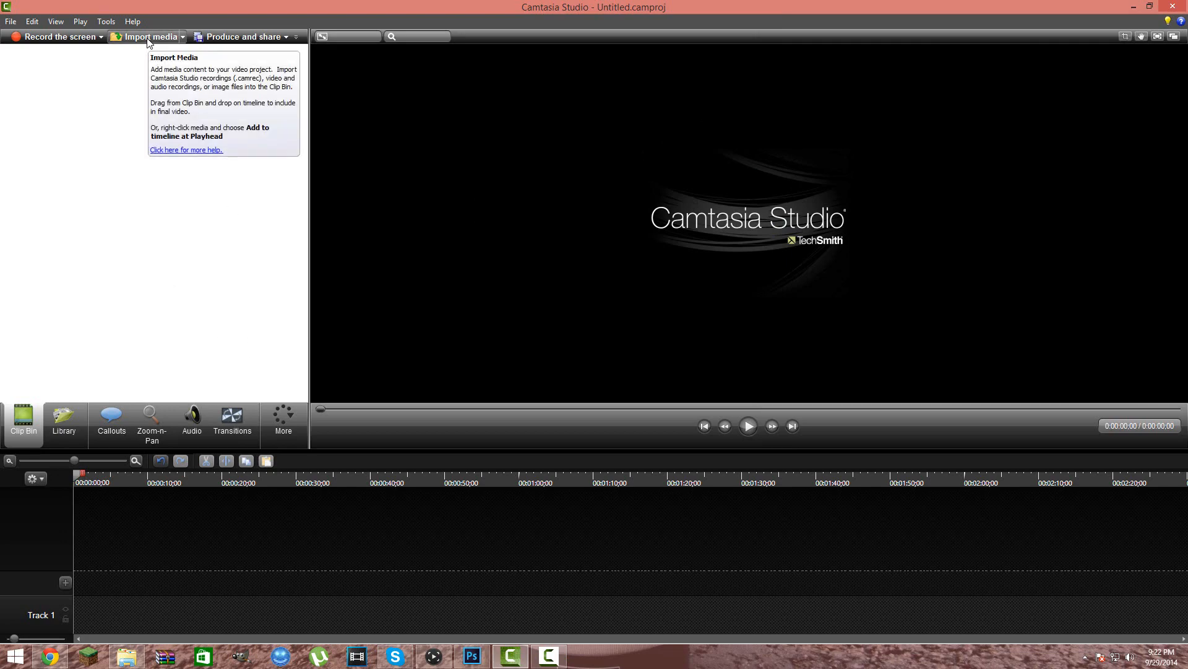
{"action": "mouse_move", "coordinate": [470, 658]}
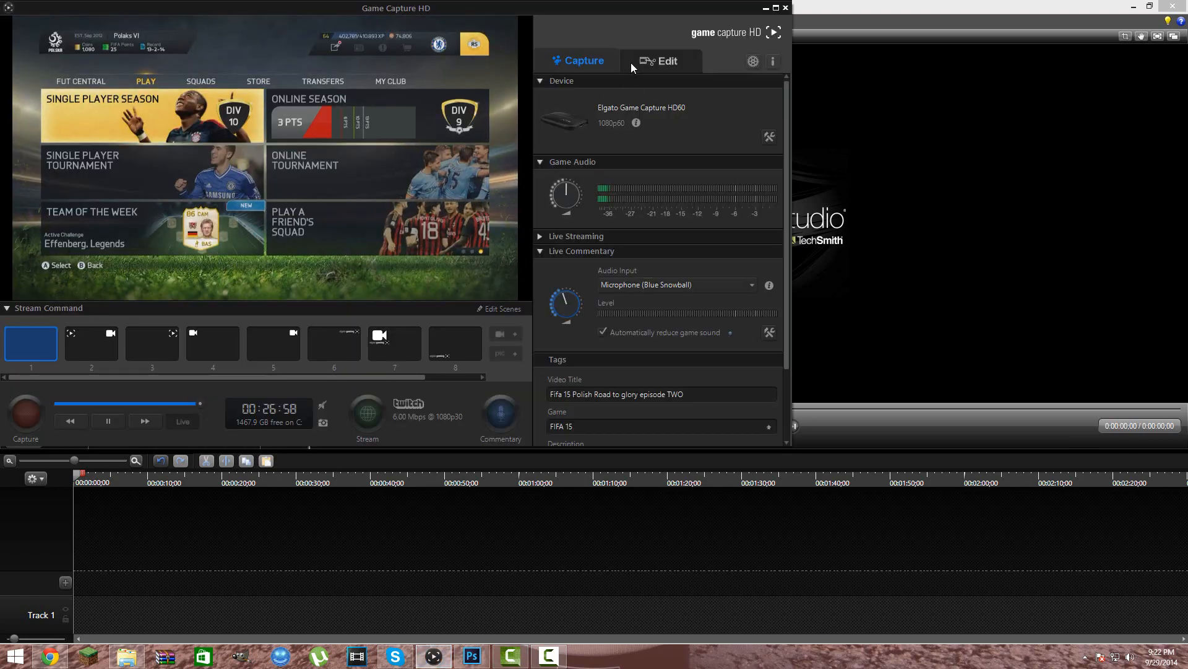
{"action": "left_click", "coordinate": [661, 59]}
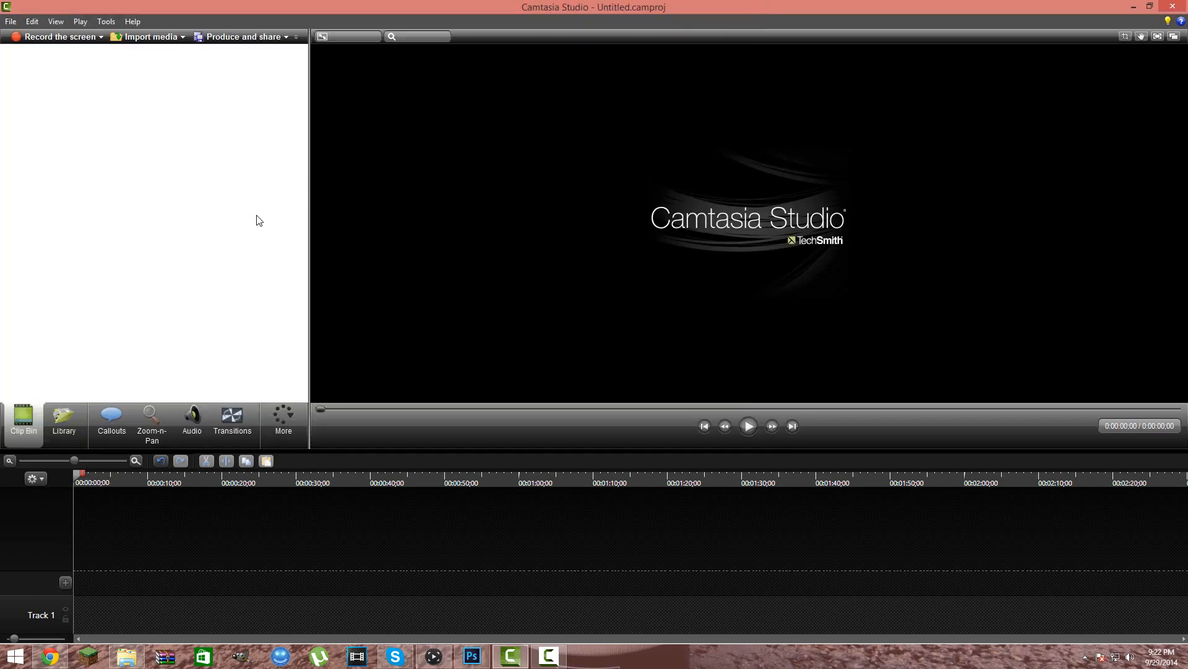
{"action": "mouse_move", "coordinate": [178, 158]}
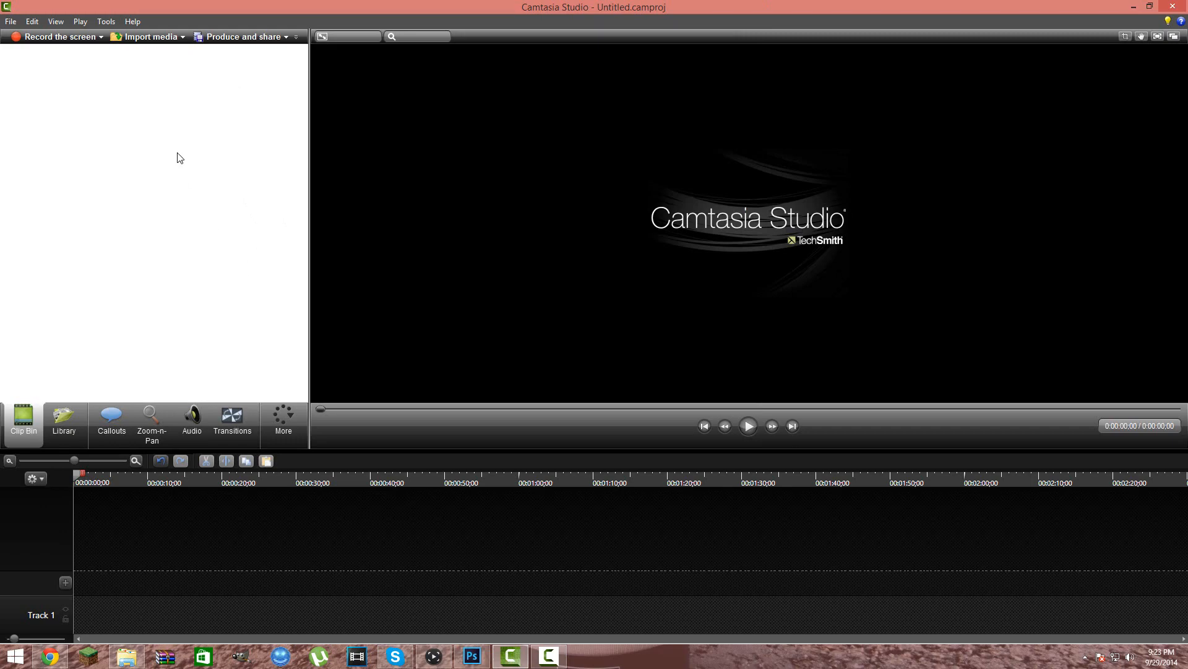
- Import the first FIFA 15 recording from Elgato Records into the clip bin and select the second one
{"action": "left_click", "coordinate": [147, 36]}
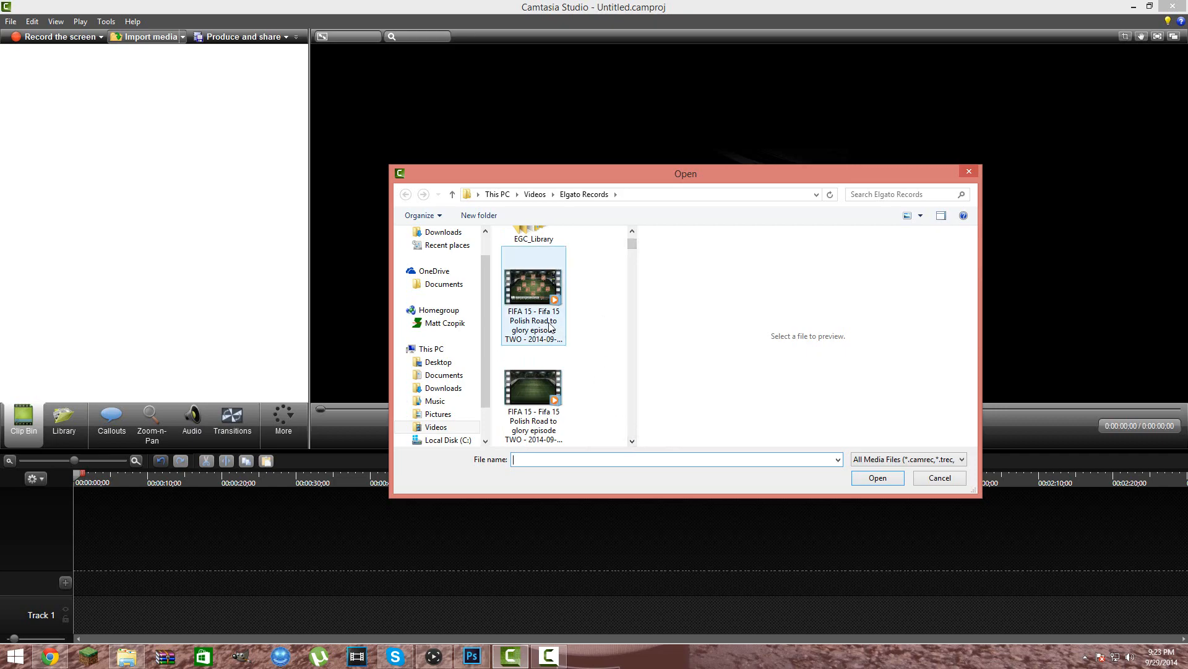
{"action": "left_click", "coordinate": [878, 478]}
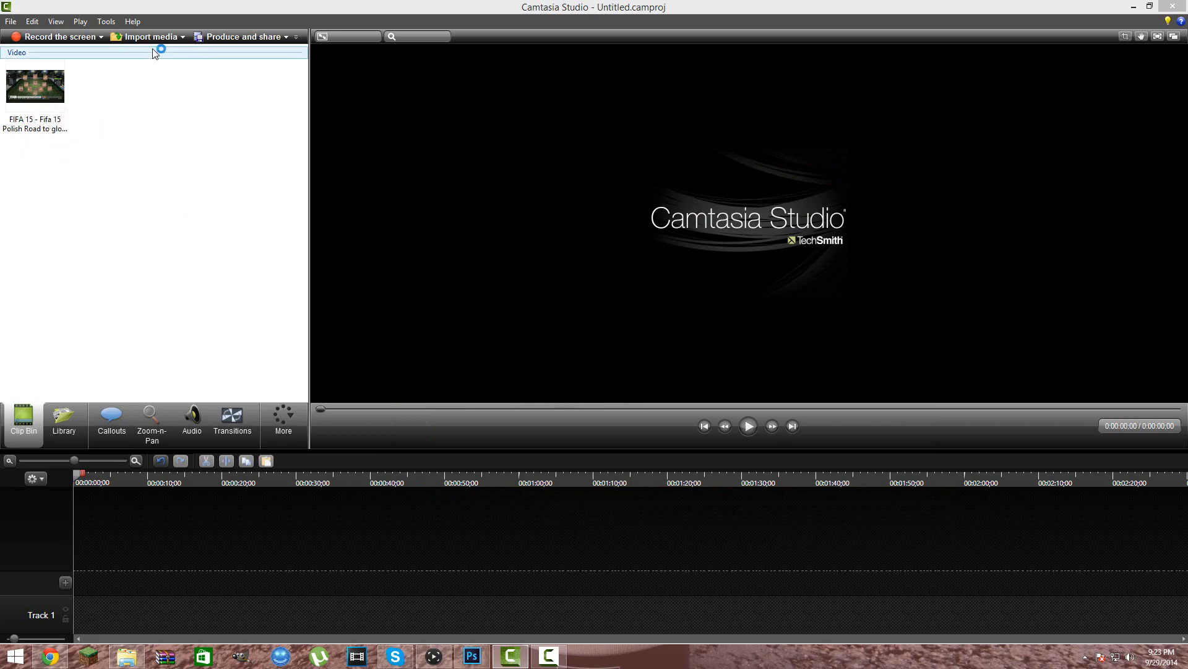
{"action": "left_click", "coordinate": [143, 36]}
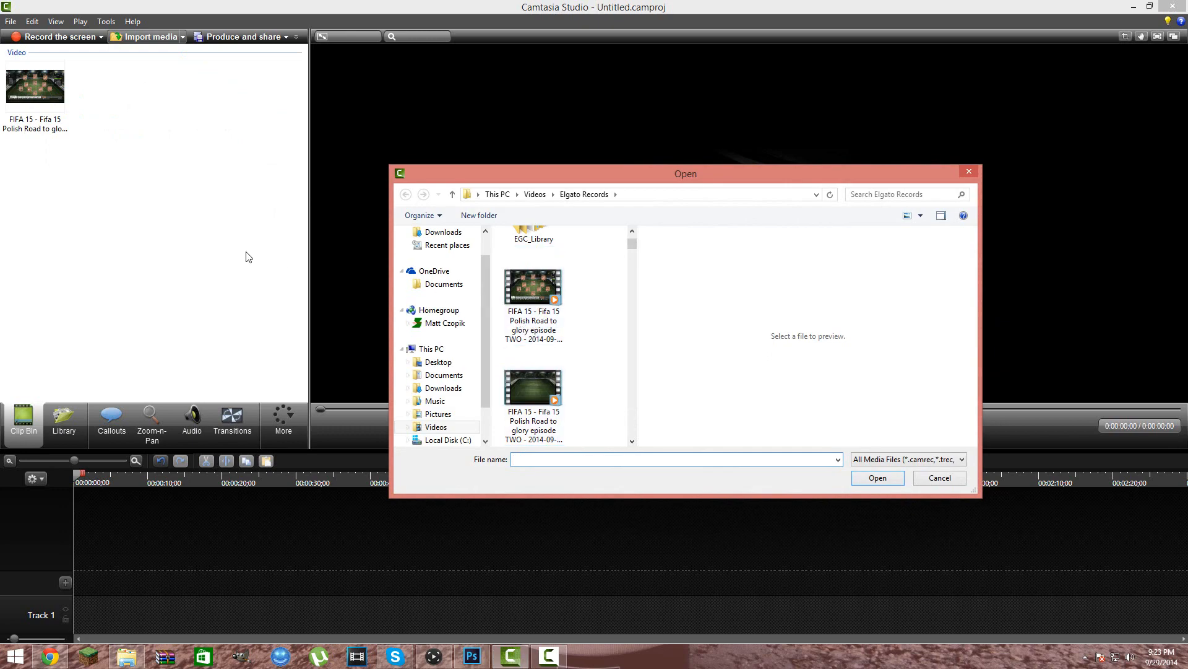
{"action": "left_click", "coordinate": [532, 388]}
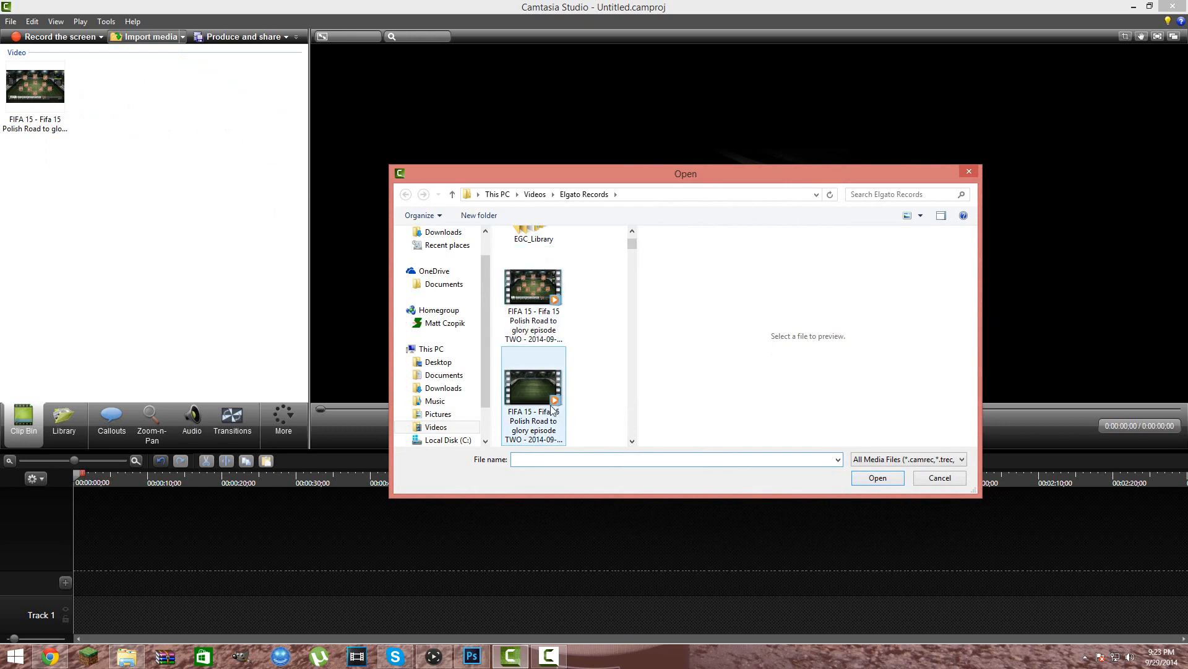
- Attempt the second FIFA 15 recording and dismiss the 'Cannot load file' unsupported media error
{"action": "scroll", "scroll_direction": "down", "scroll_amount": 3}
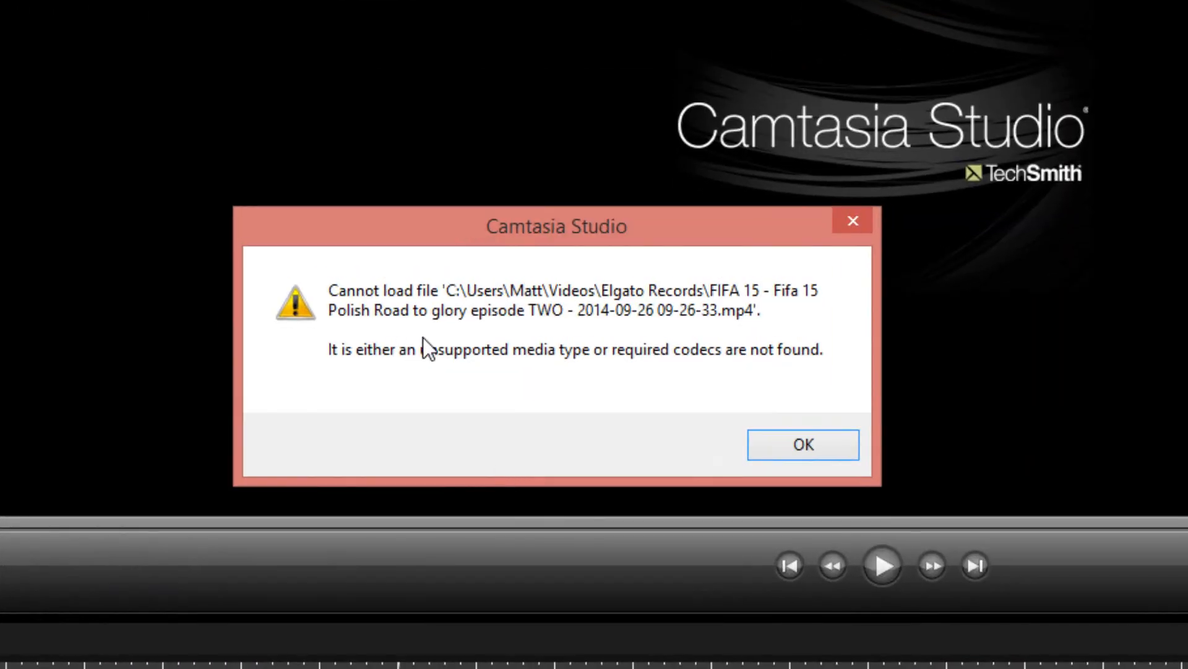
{"action": "mouse_move", "coordinate": [391, 355]}
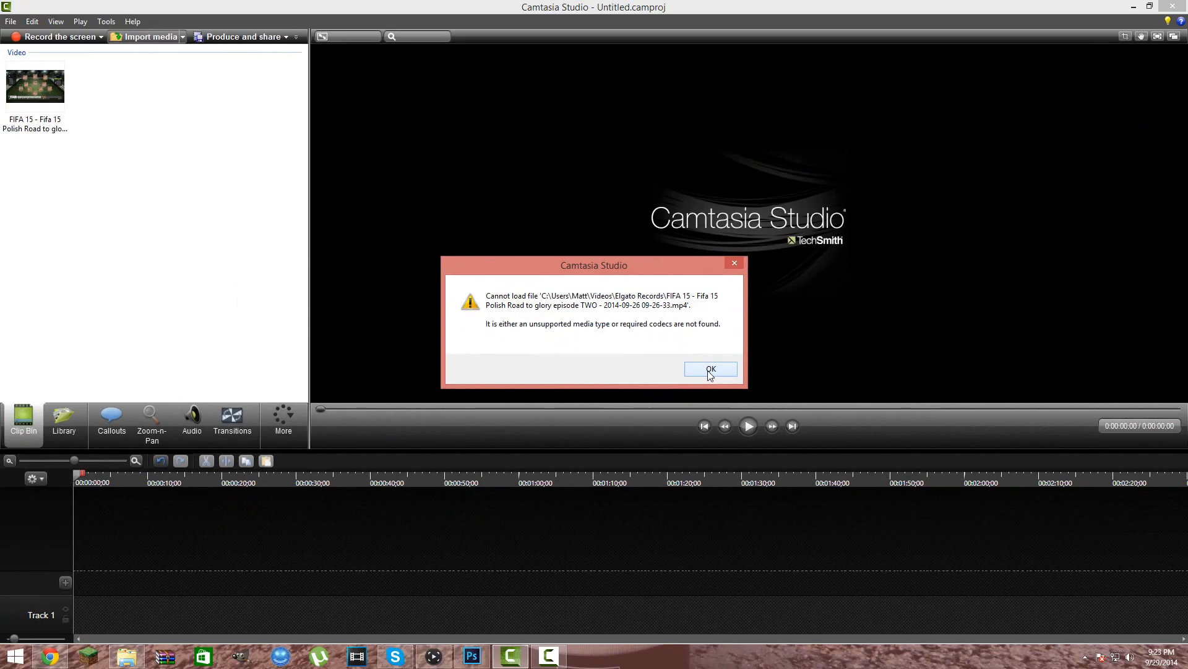
{"action": "mouse_move", "coordinate": [704, 395]}
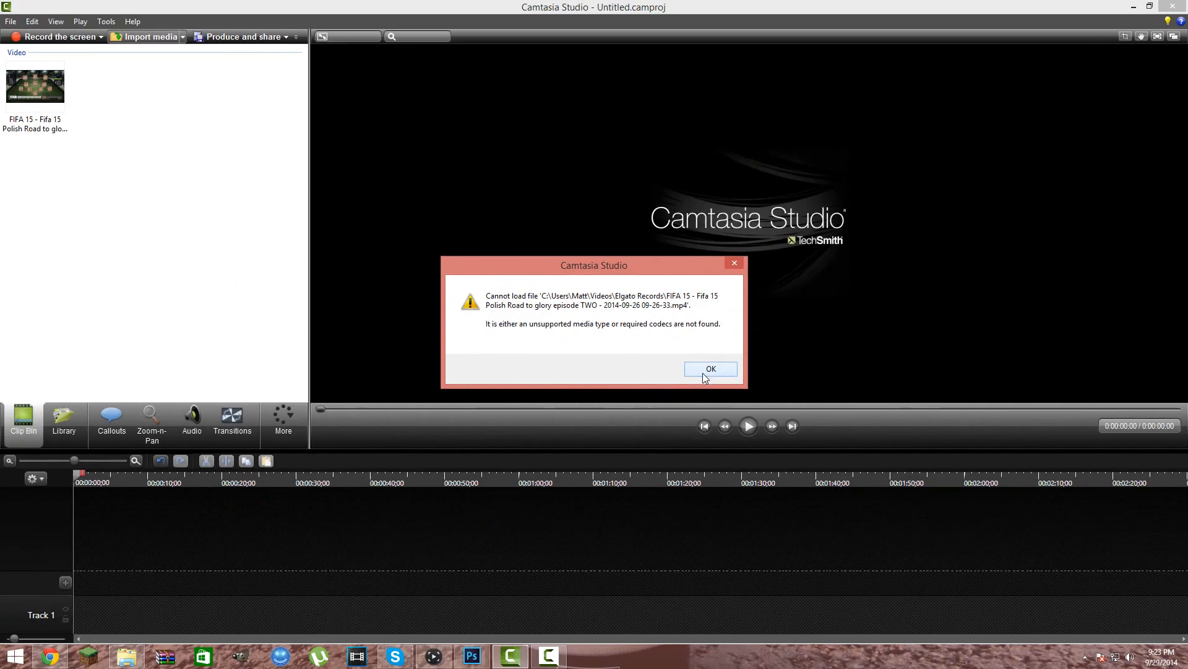
{"action": "left_click", "coordinate": [711, 369]}
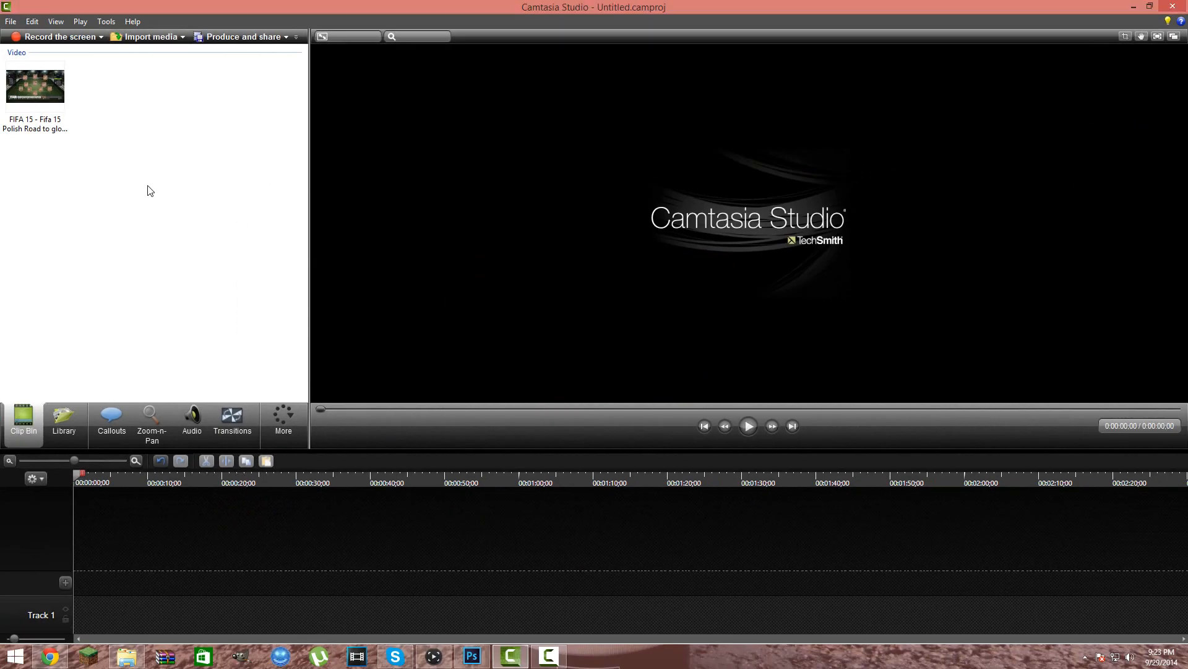
{"action": "mouse_move", "coordinate": [162, 181]}
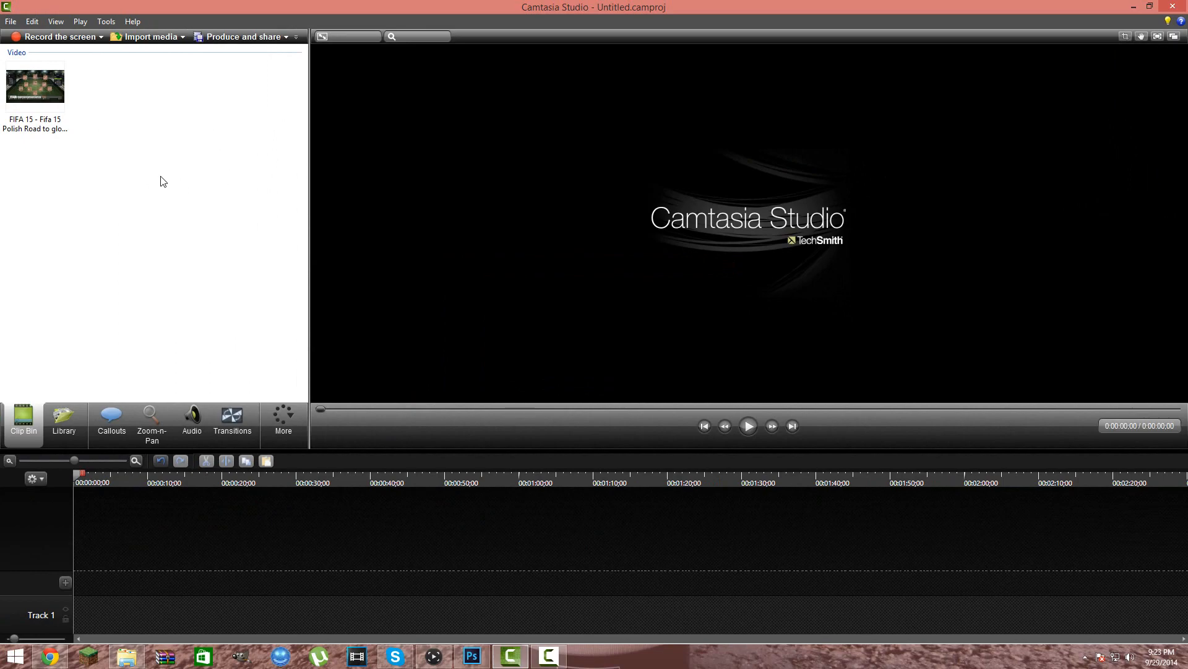
{"action": "mouse_move", "coordinate": [159, 189]}
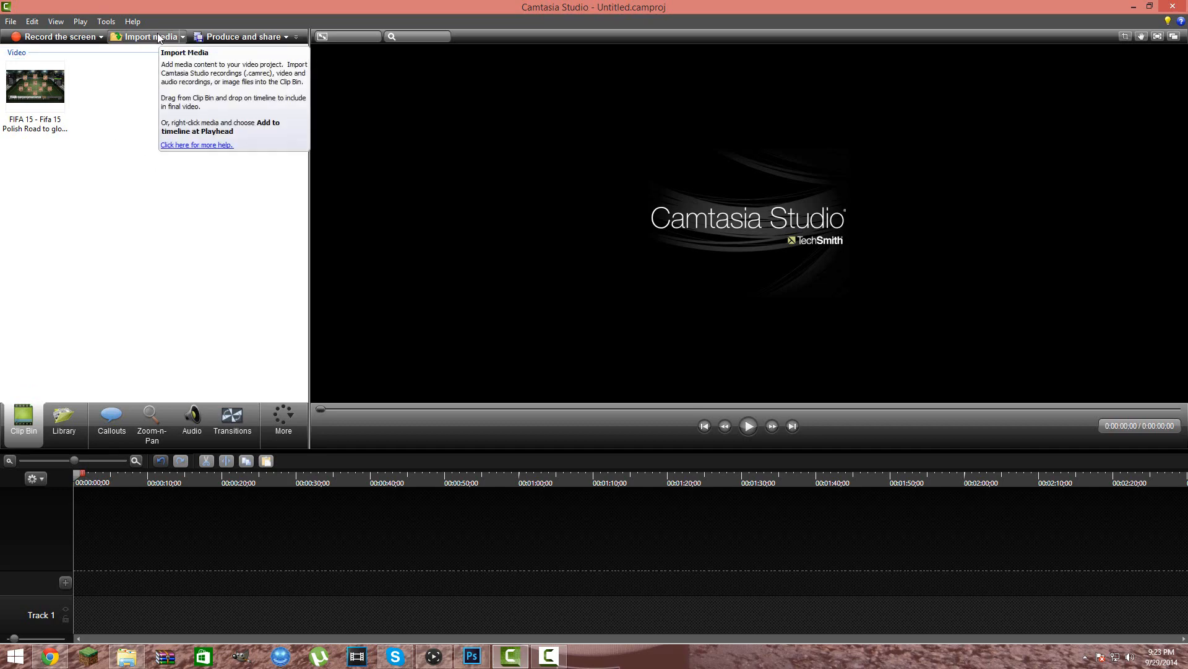
{"action": "mouse_move", "coordinate": [163, 238]}
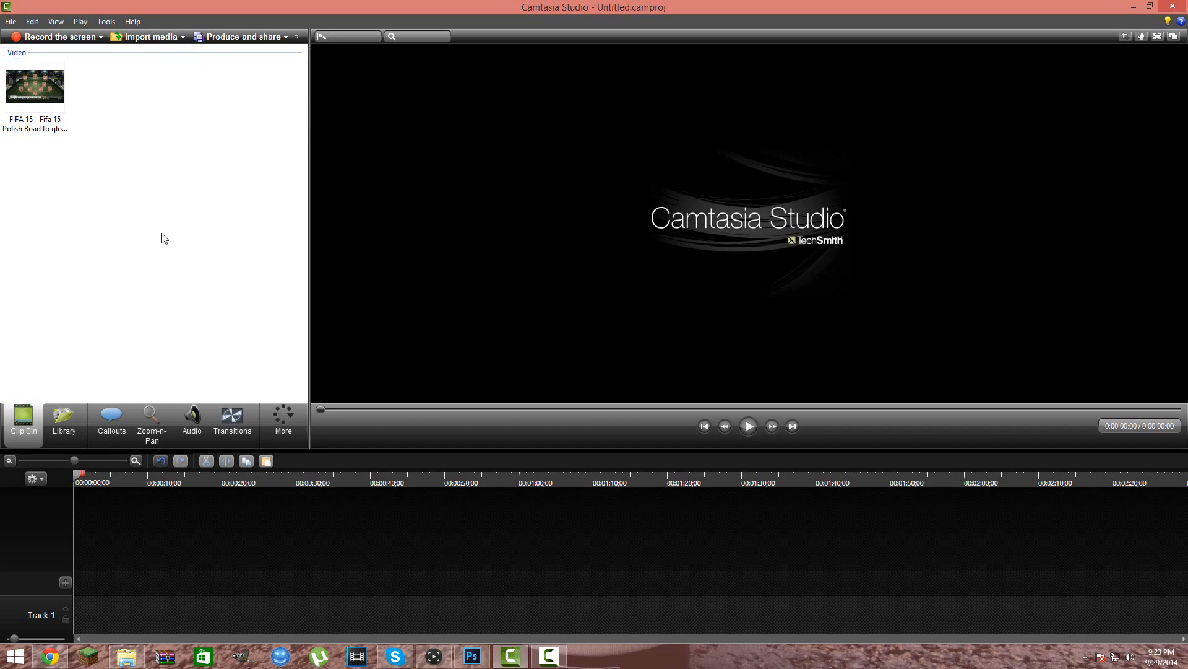
{"action": "mouse_move", "coordinate": [154, 184]}
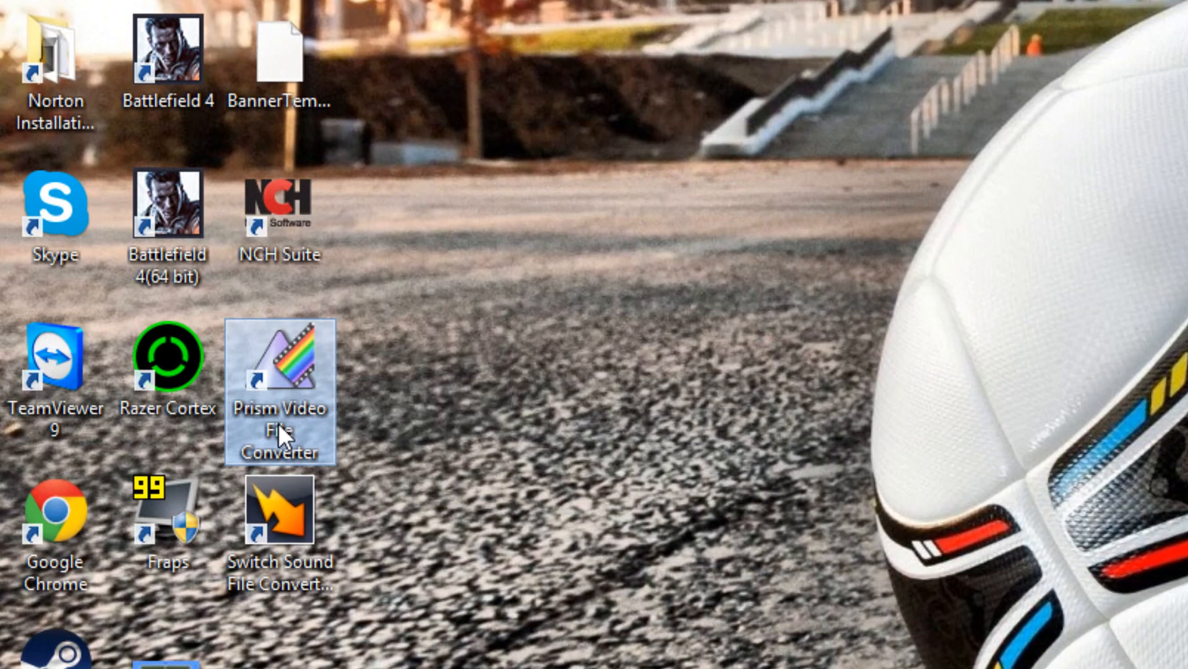
{"action": "mouse_move", "coordinate": [452, 437]}
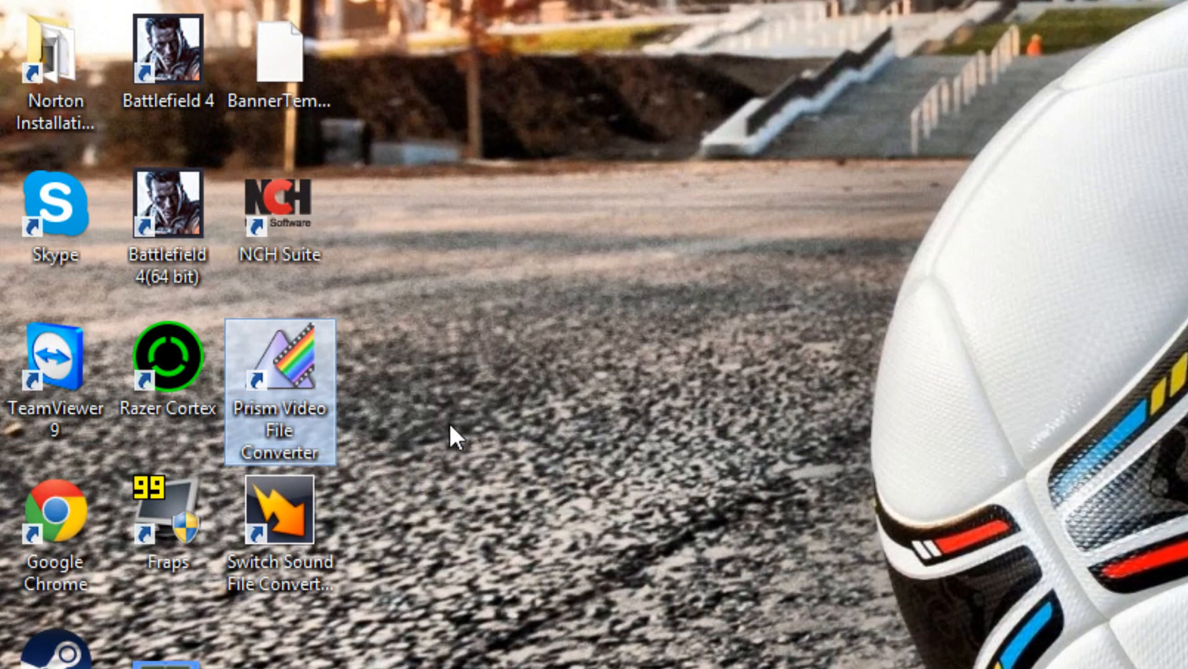
{"action": "mouse_move", "coordinate": [644, 417]}
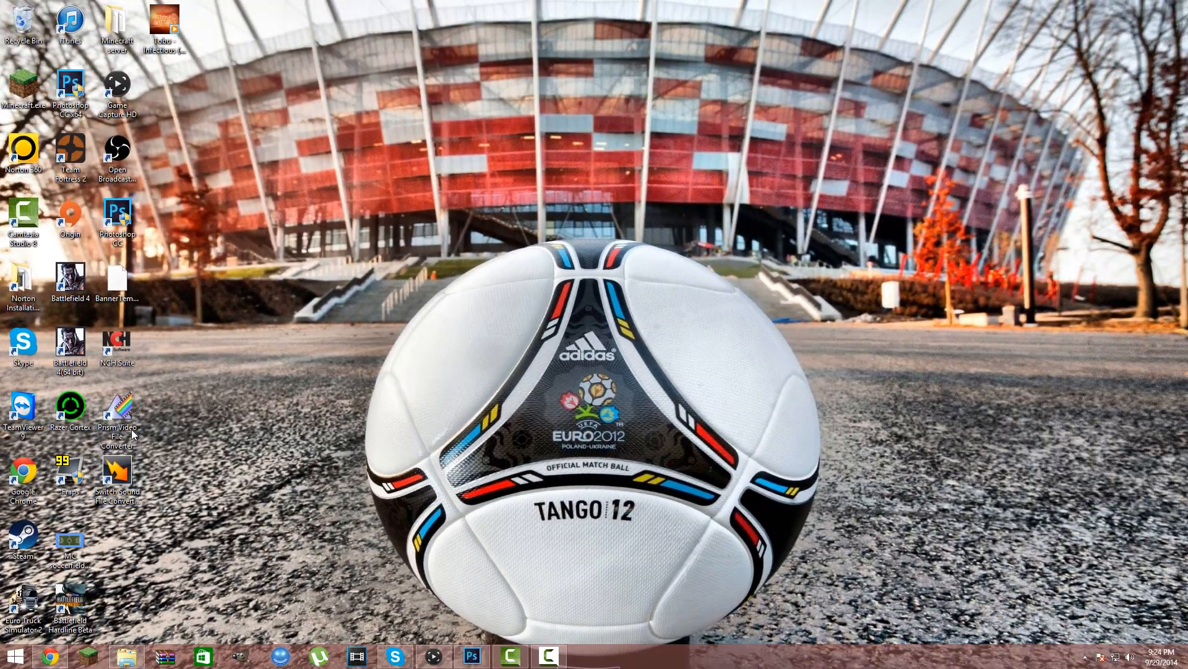
{"action": "mouse_move", "coordinate": [126, 427]}
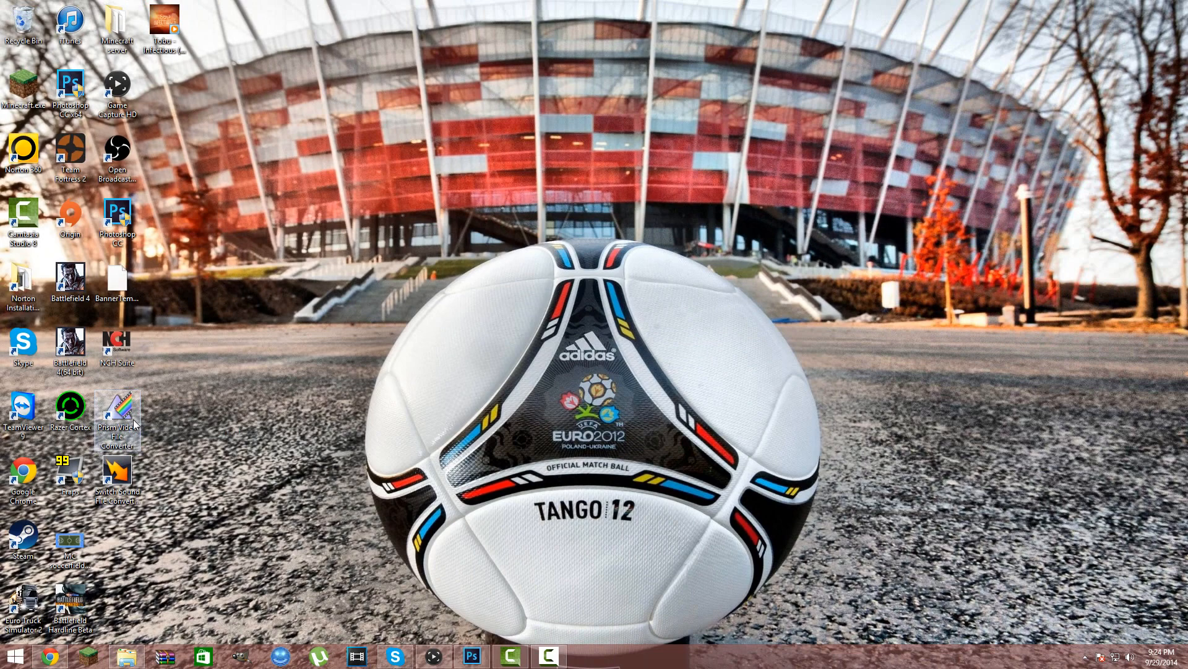
{"action": "mouse_move", "coordinate": [135, 425]}
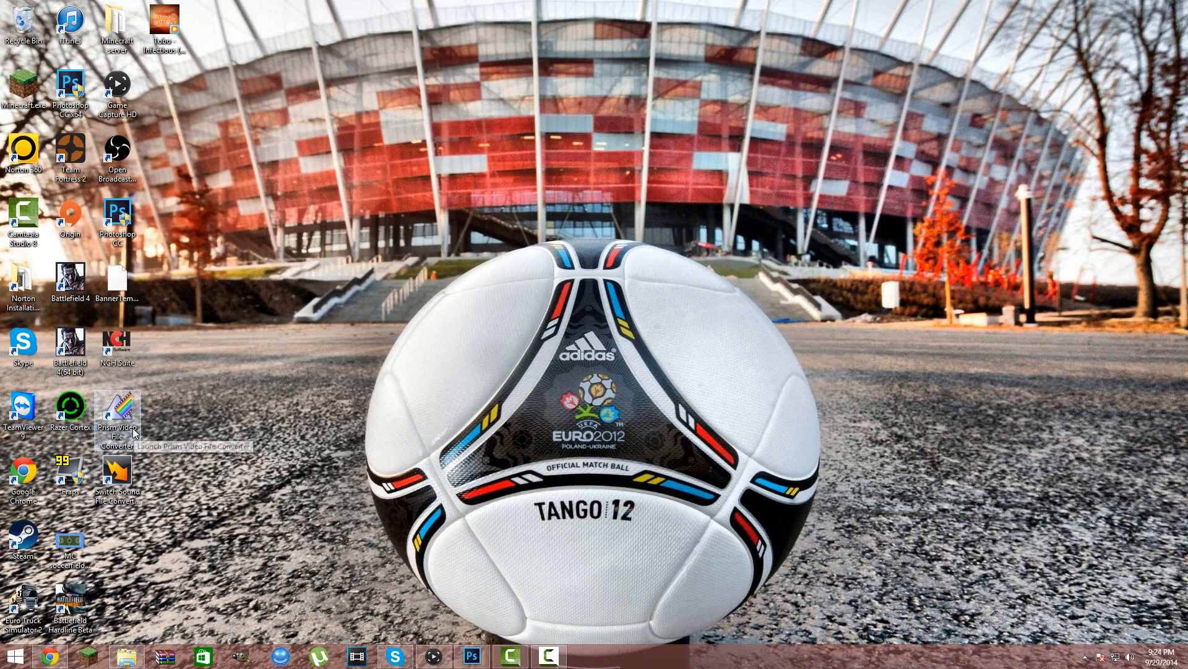
- Launch Prism Video File Converter from its desktop shortcut
{"action": "double_click", "coordinate": [117, 409]}
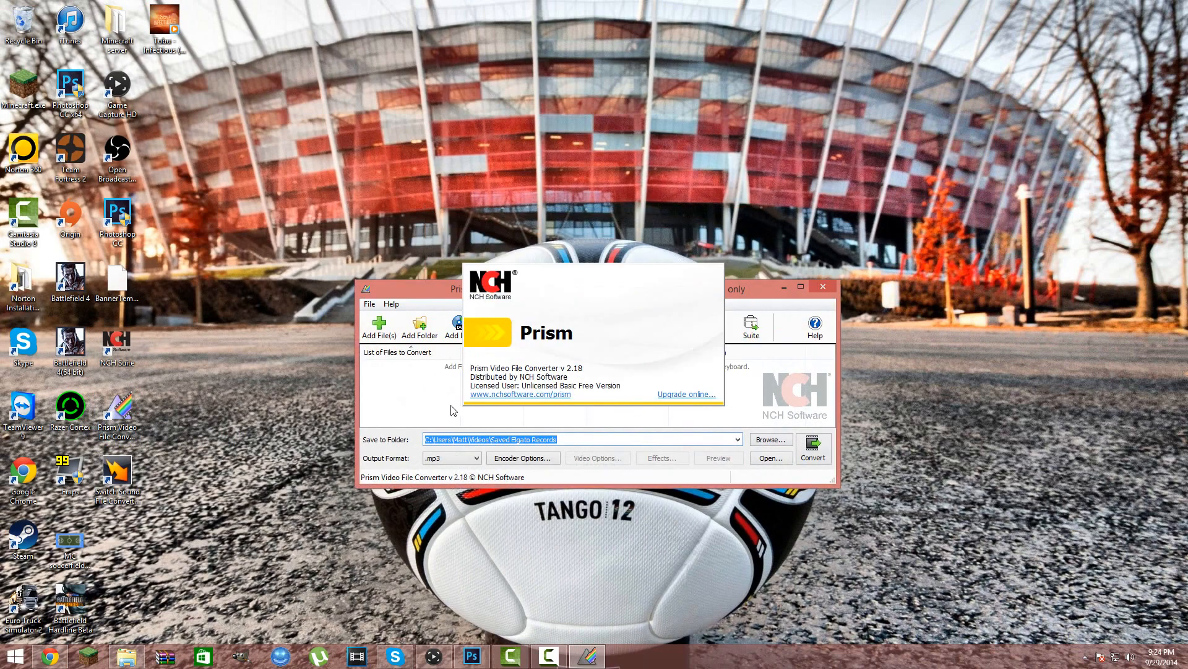
{"action": "mouse_move", "coordinate": [393, 344]}
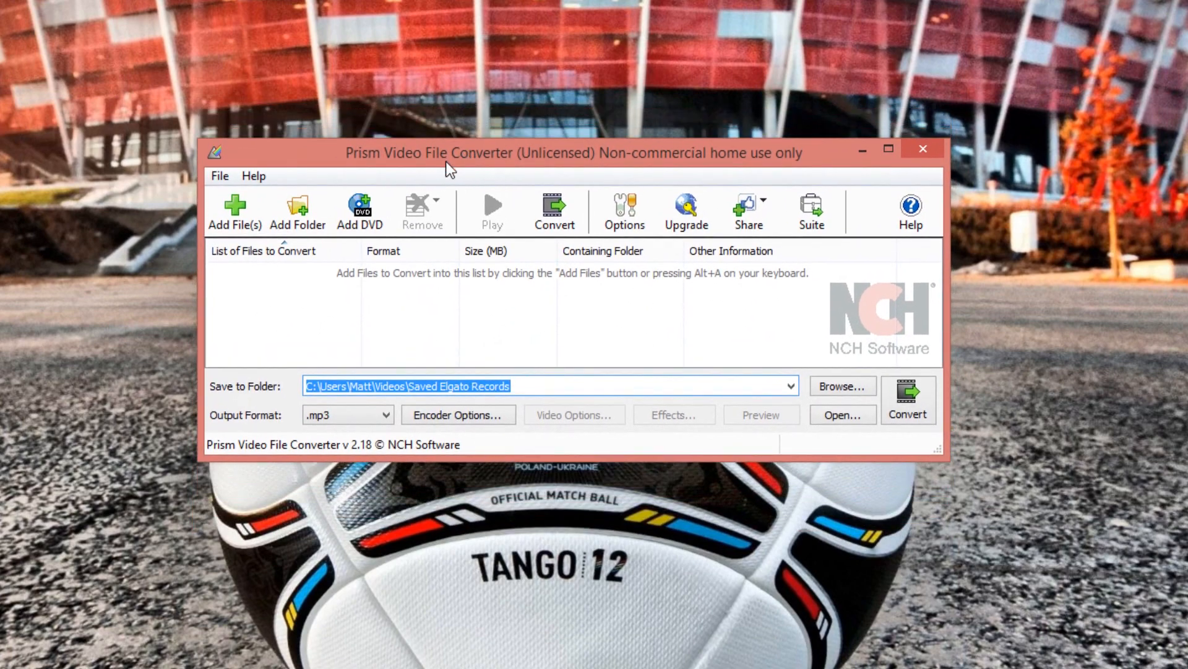
- Add the FIFA 15 .mp4 recording to Prism's conversion list
{"action": "left_click", "coordinate": [235, 211]}
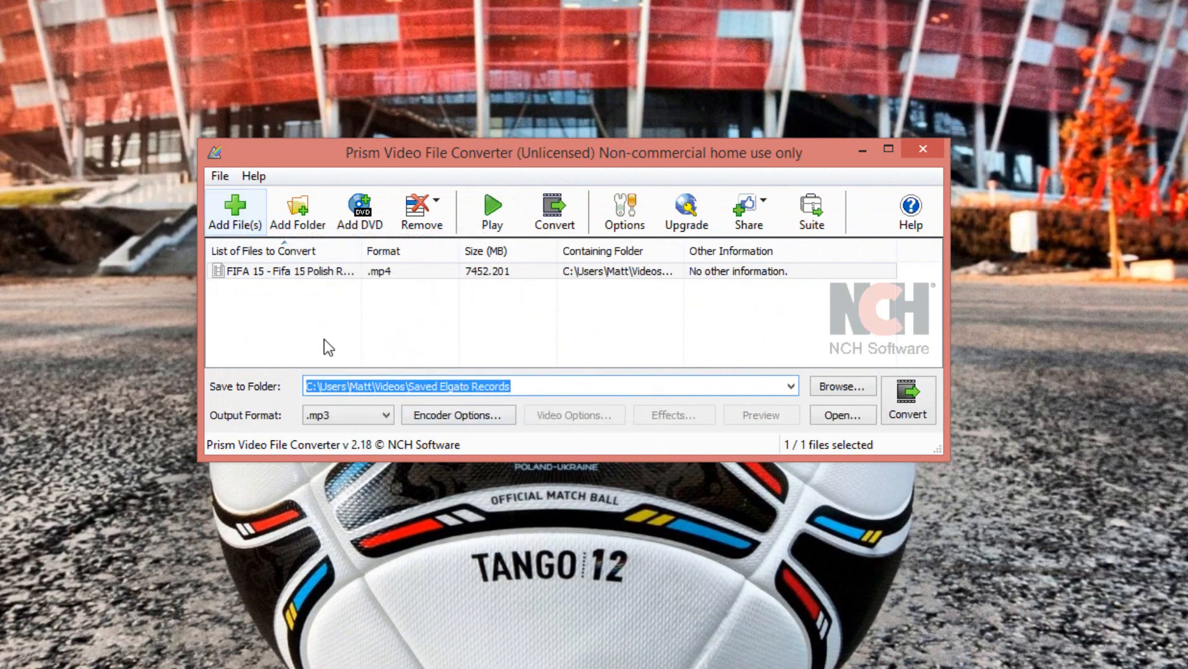
{"action": "mouse_move", "coordinate": [294, 287]}
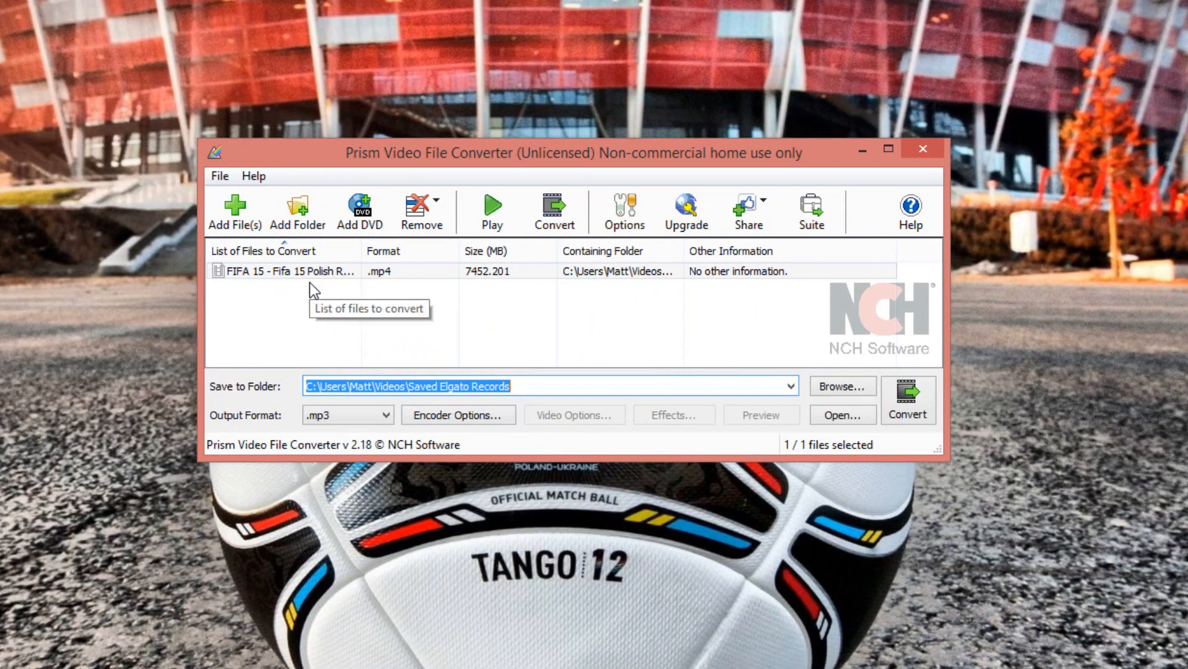
{"action": "mouse_move", "coordinate": [327, 423]}
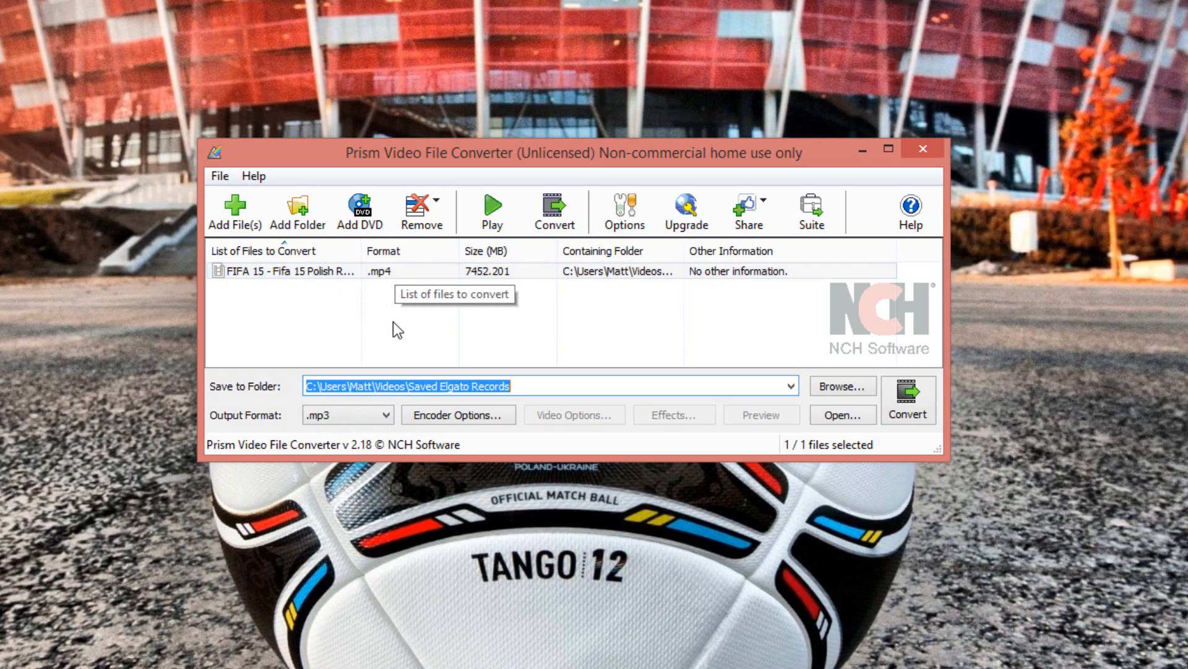
{"action": "mouse_move", "coordinate": [676, 406]}
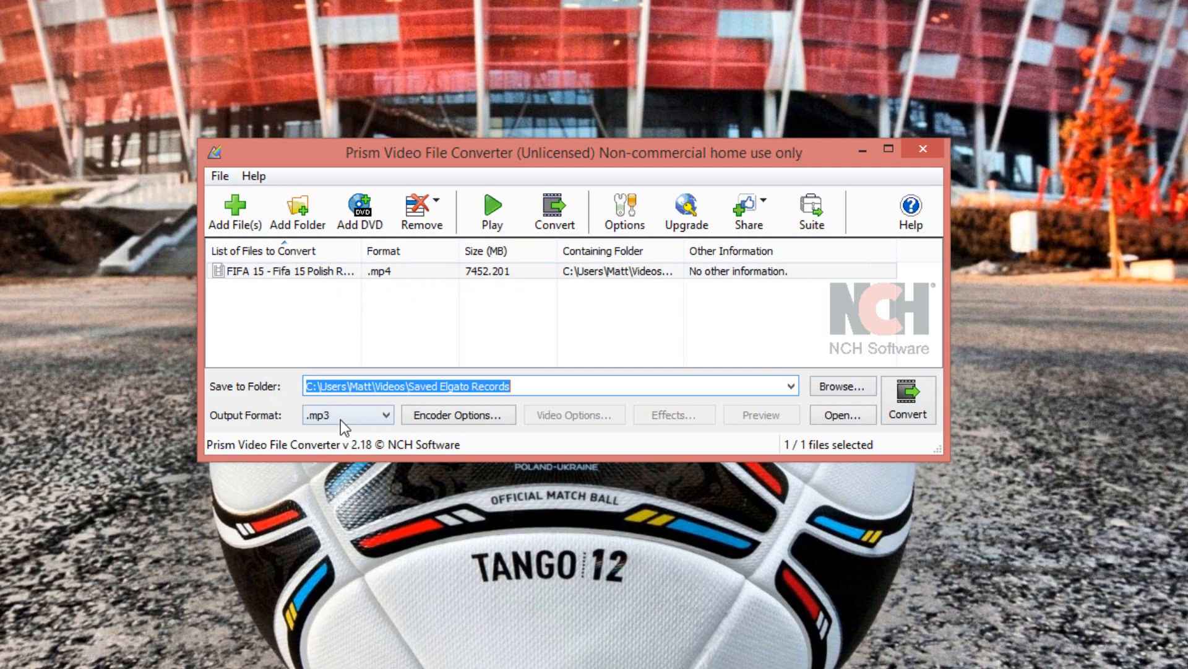
{"action": "mouse_move", "coordinate": [340, 417]}
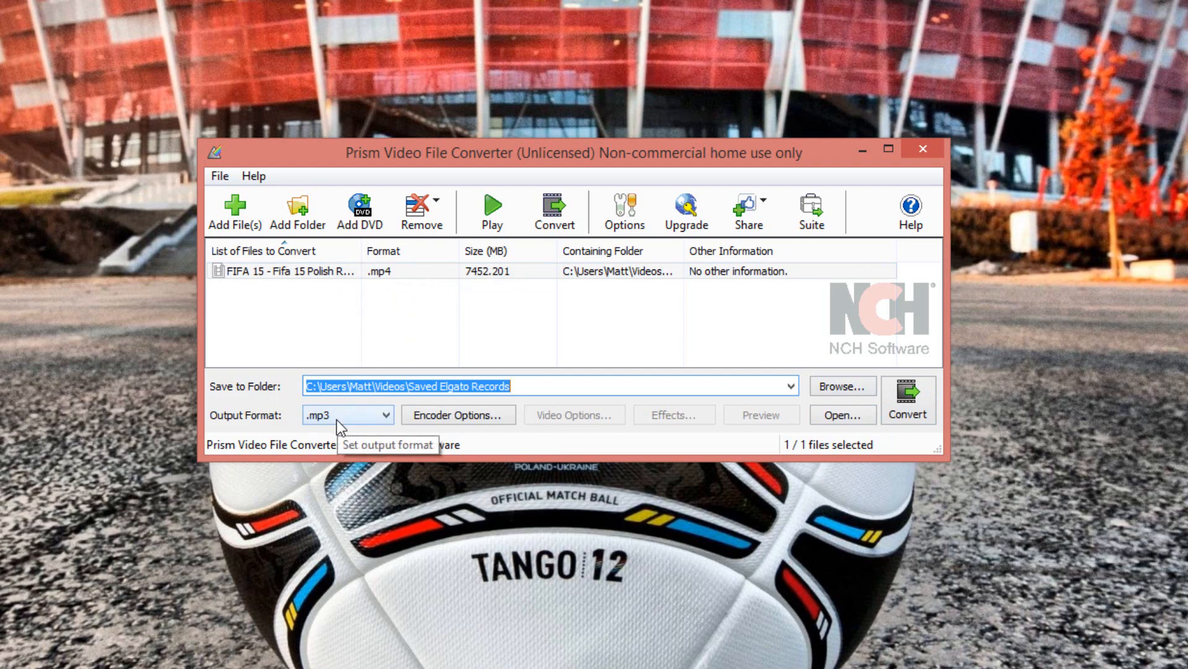
- Set the output format to .mp4 and keep Saved Elgato Records as the save folder
{"action": "left_click", "coordinate": [383, 415]}
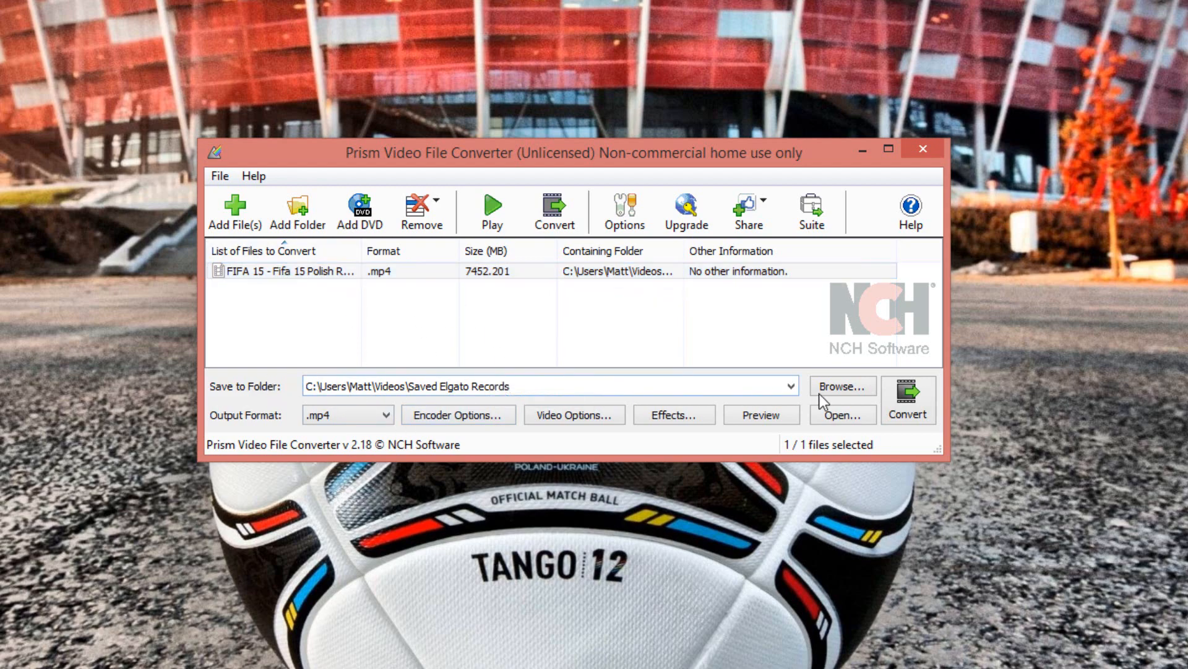
{"action": "left_click", "coordinate": [841, 386]}
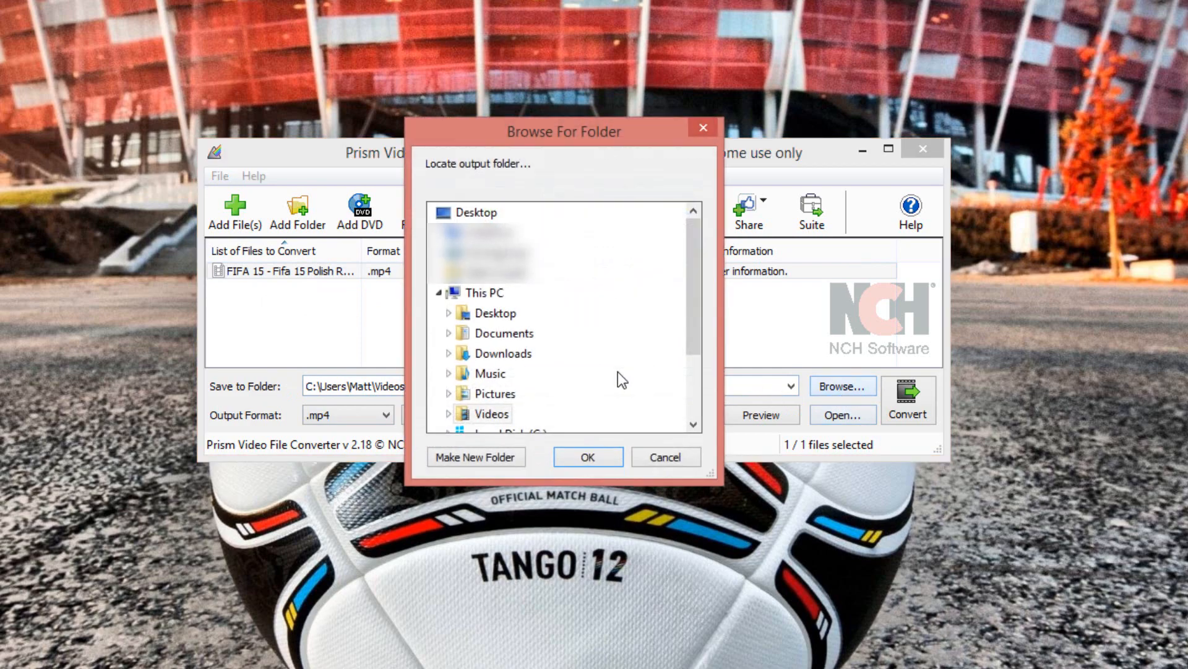
{"action": "mouse_move", "coordinate": [692, 341]}
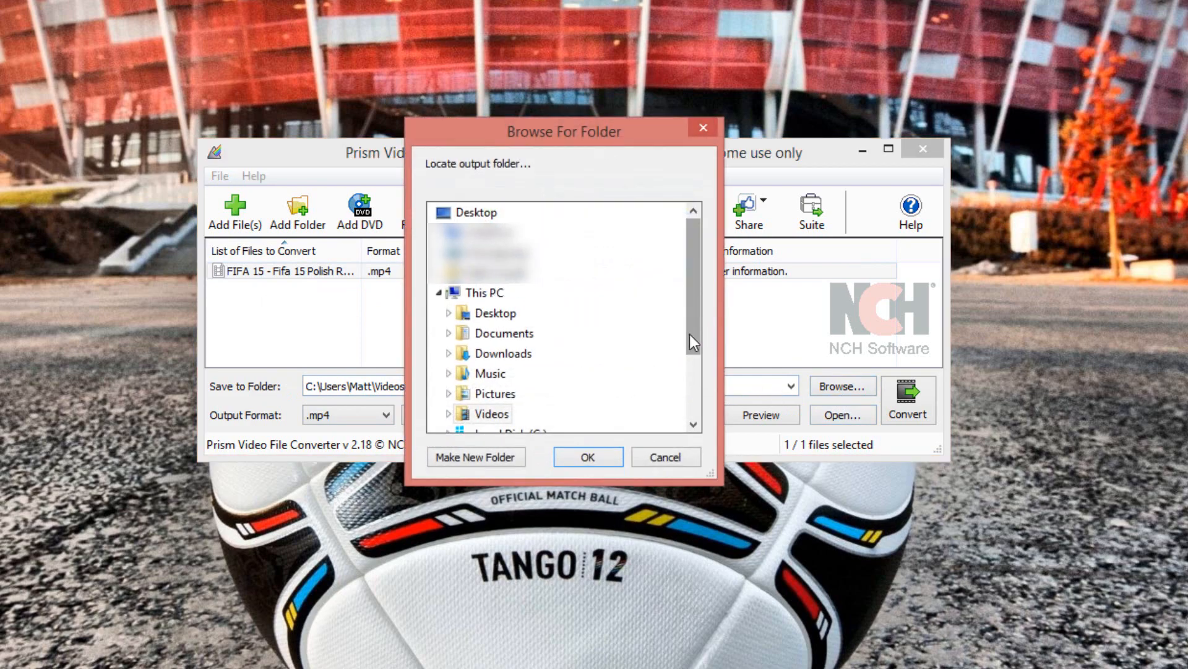
{"action": "scroll", "scroll_direction": "down", "scroll_amount": 3}
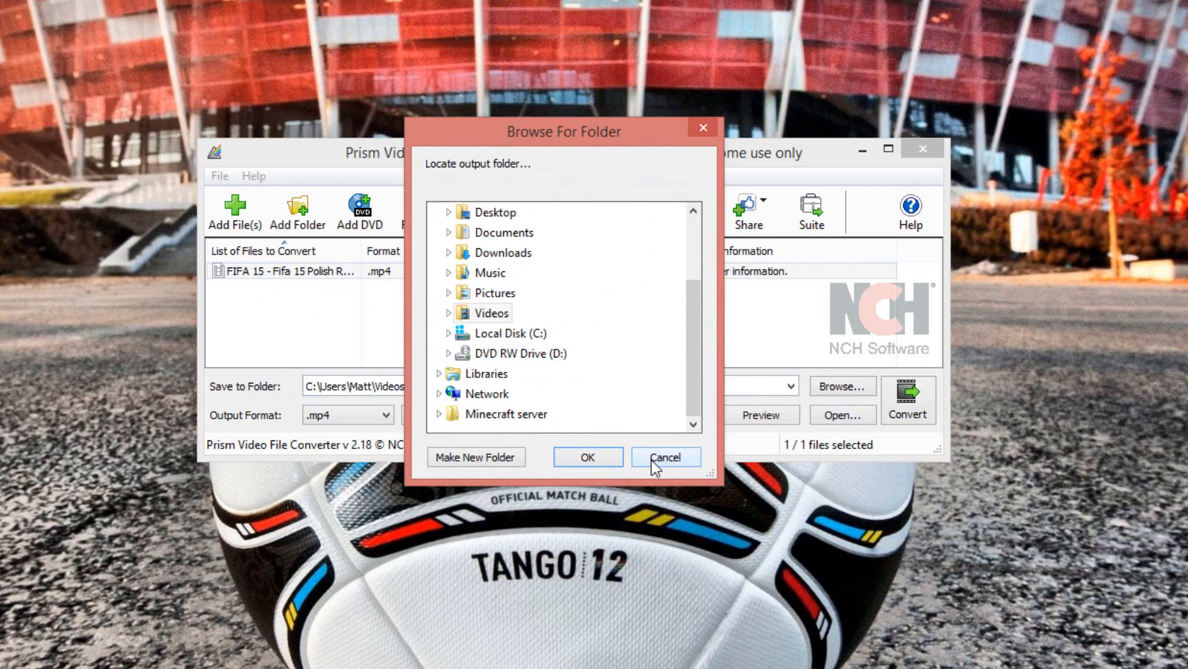
{"action": "left_click", "coordinate": [666, 457]}
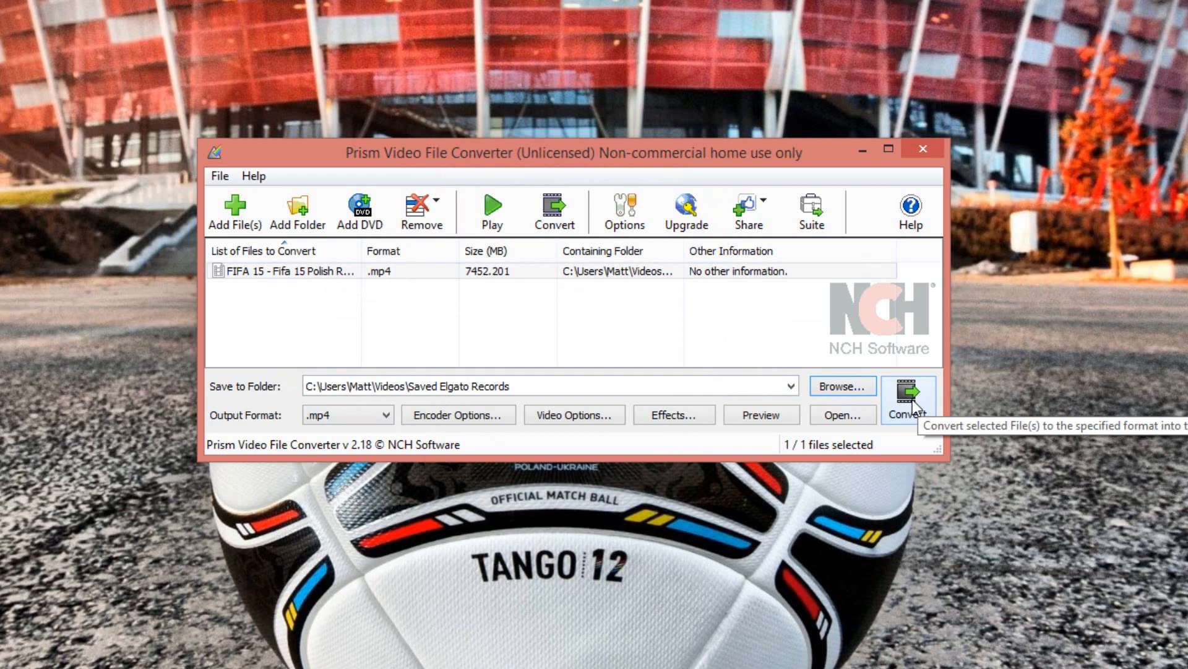
{"action": "left_click", "coordinate": [283, 270]}
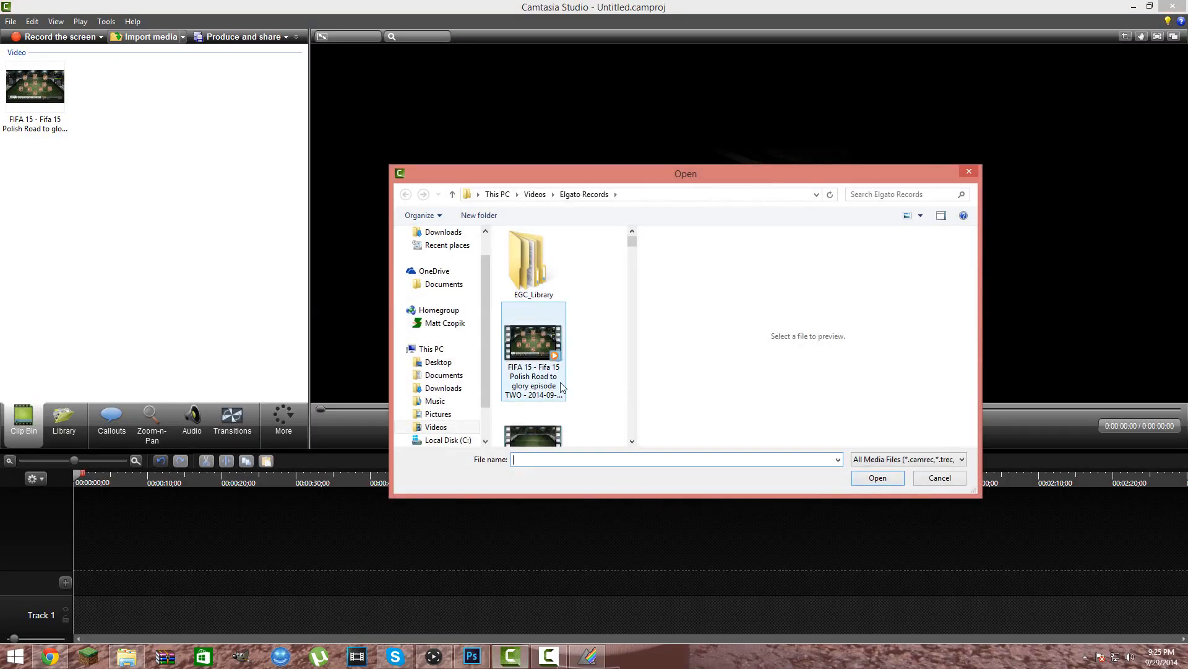
- Cancel the import attempt and reopen the import dialog browsing the Videos folder
{"action": "left_click", "coordinate": [532, 384]}
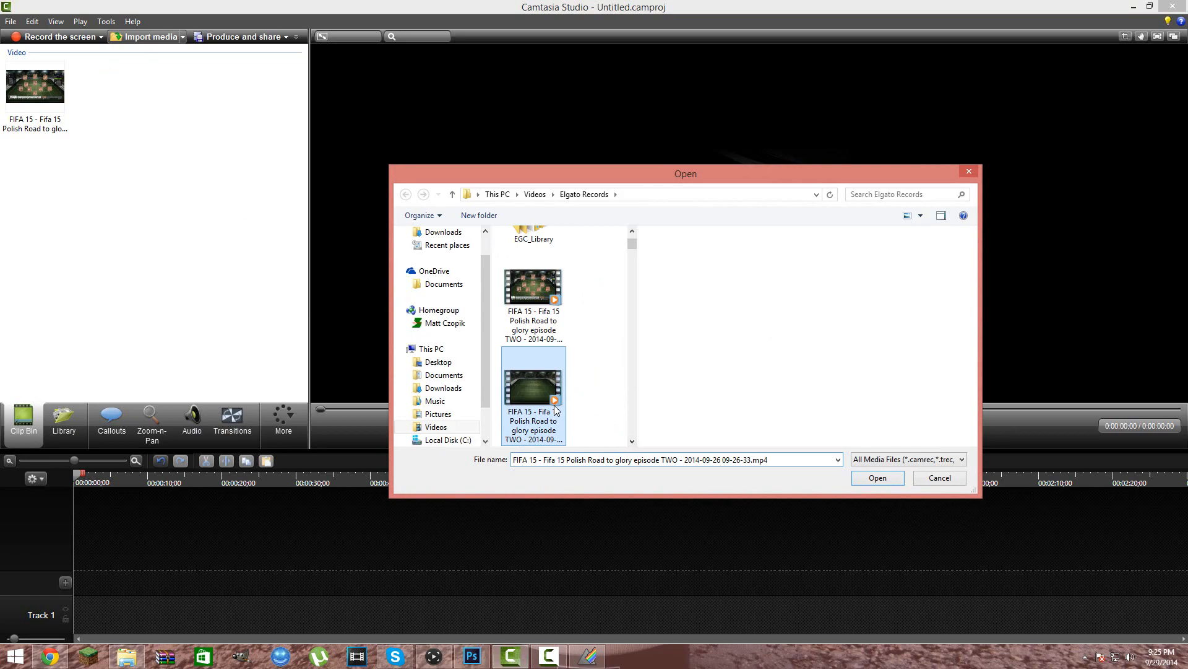
{"action": "left_click", "coordinate": [878, 477]}
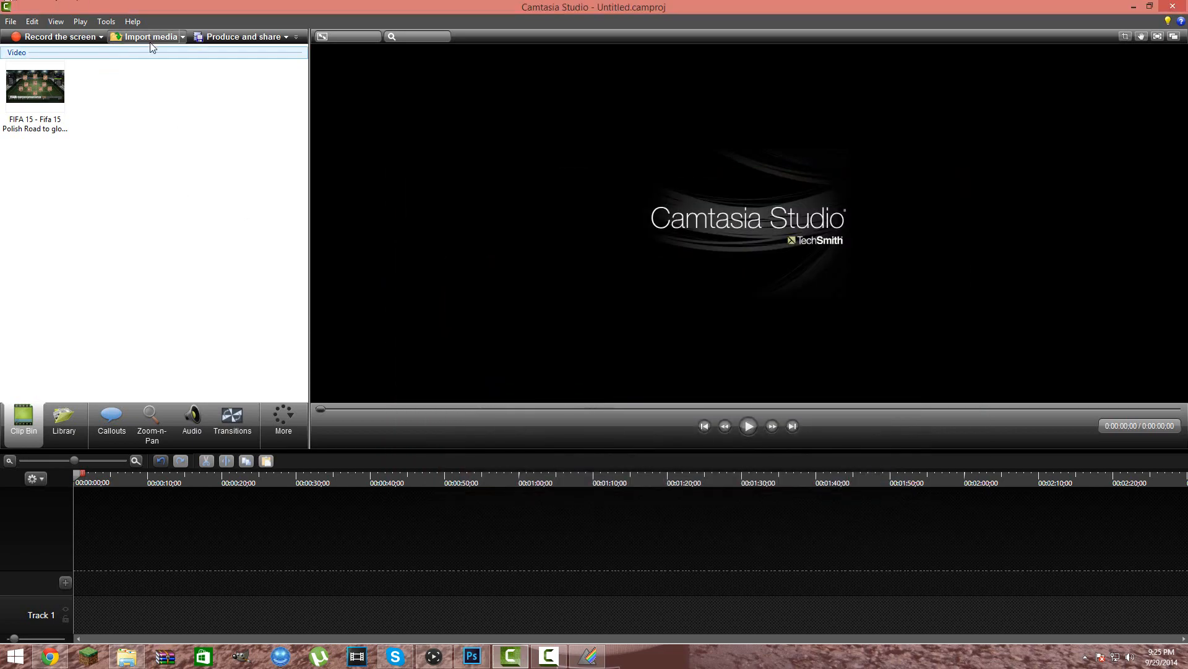
{"action": "left_click", "coordinate": [144, 36]}
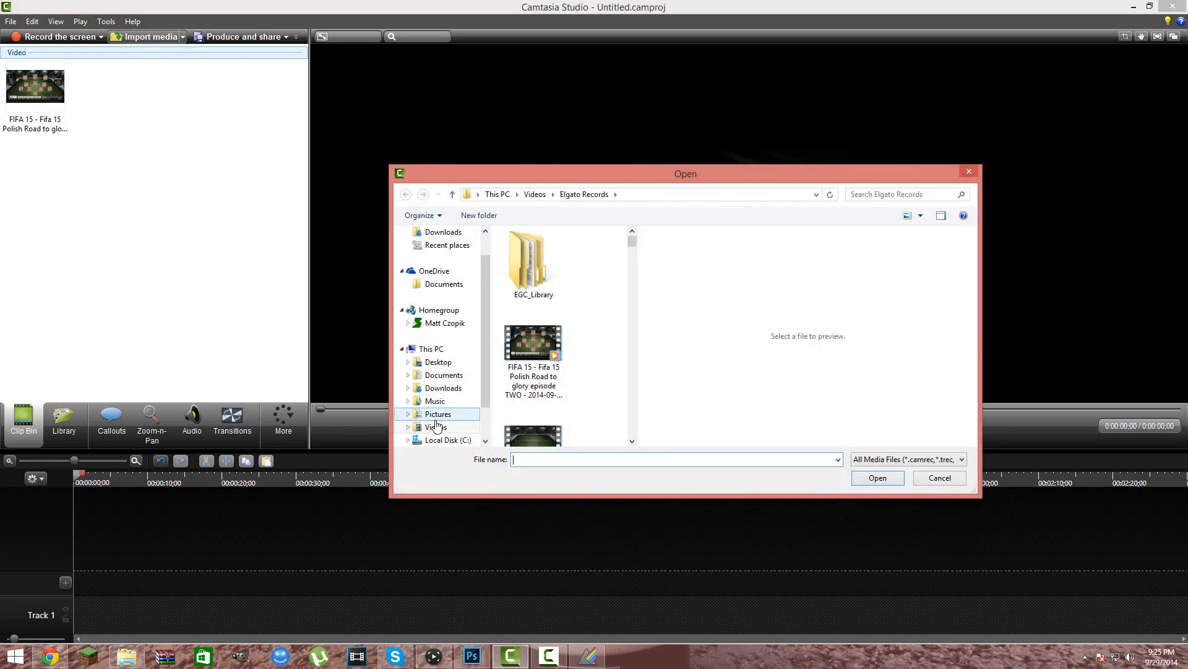
{"action": "left_click", "coordinate": [535, 193]}
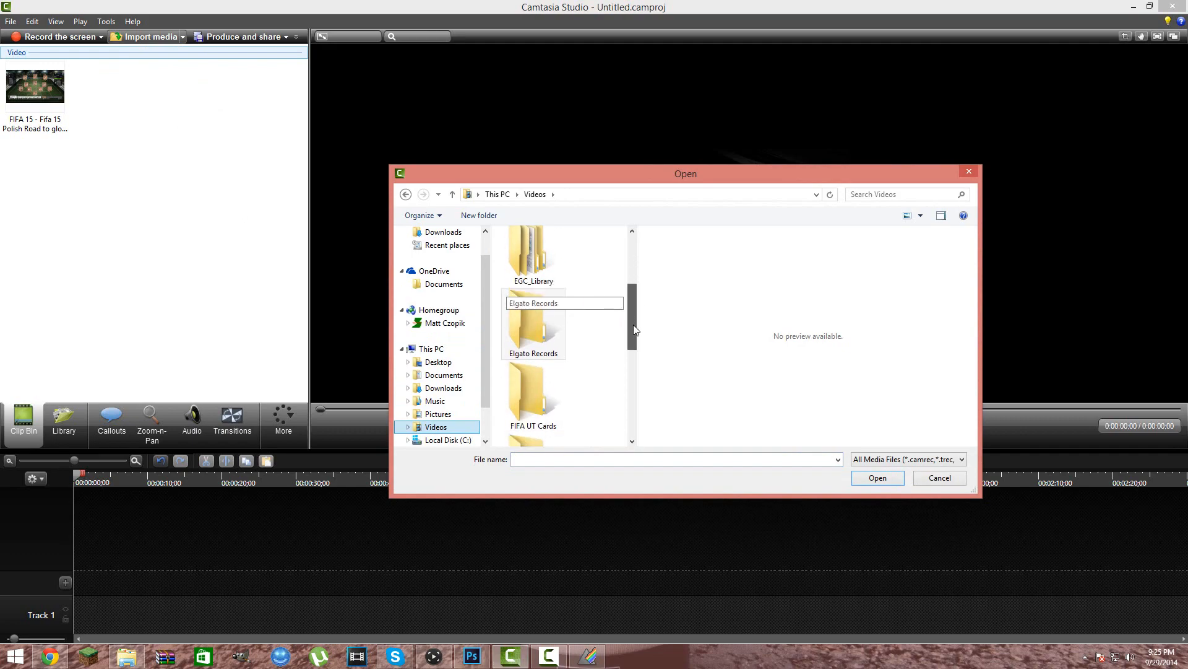
{"action": "scroll", "scroll_direction": "down", "scroll_amount": 3}
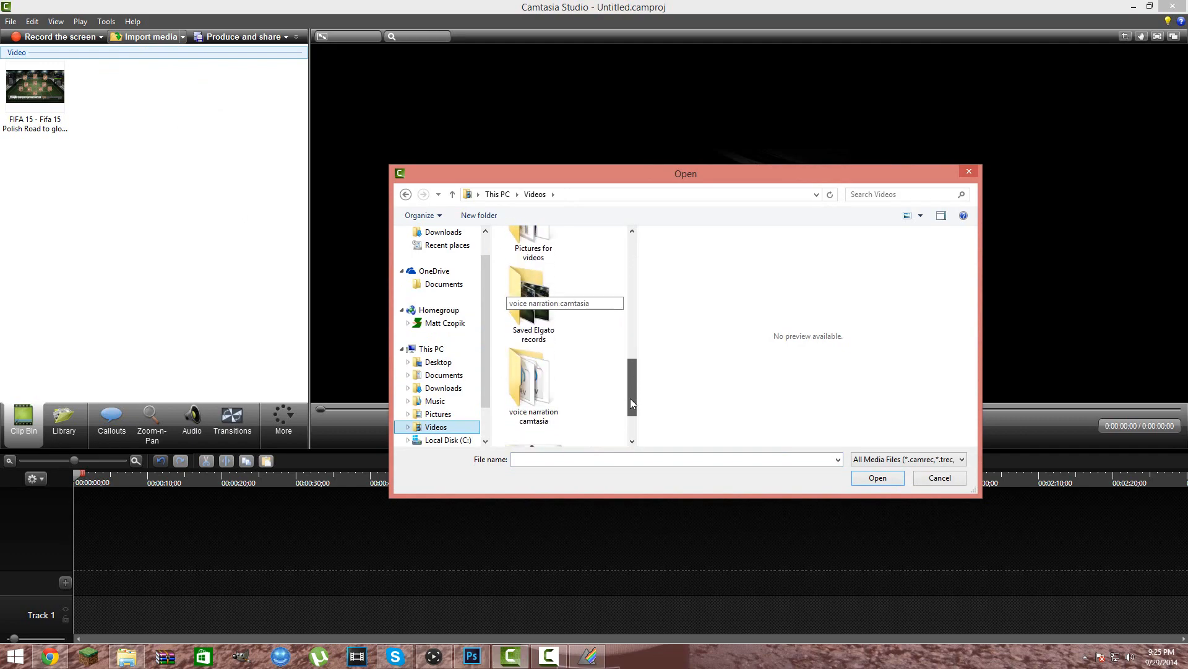
- Import the converted FIFA 15 episode TWO mp4 from Saved Elgato records into the clip bin
{"action": "double_click", "coordinate": [533, 295]}
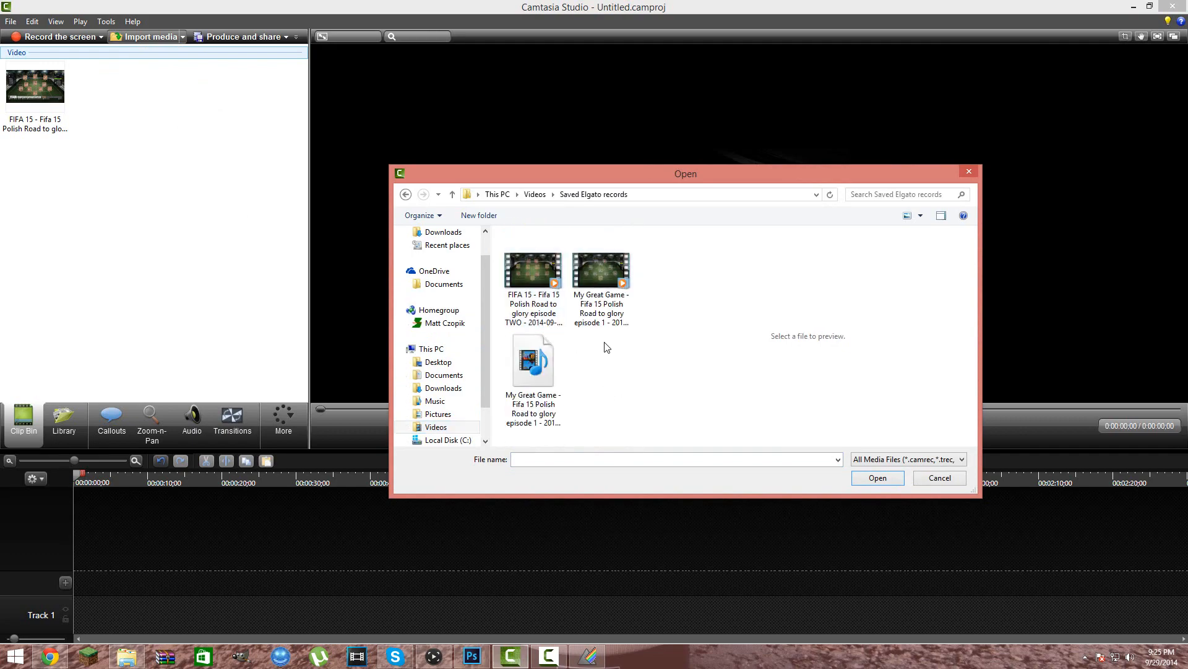
{"action": "left_click", "coordinate": [602, 270]}
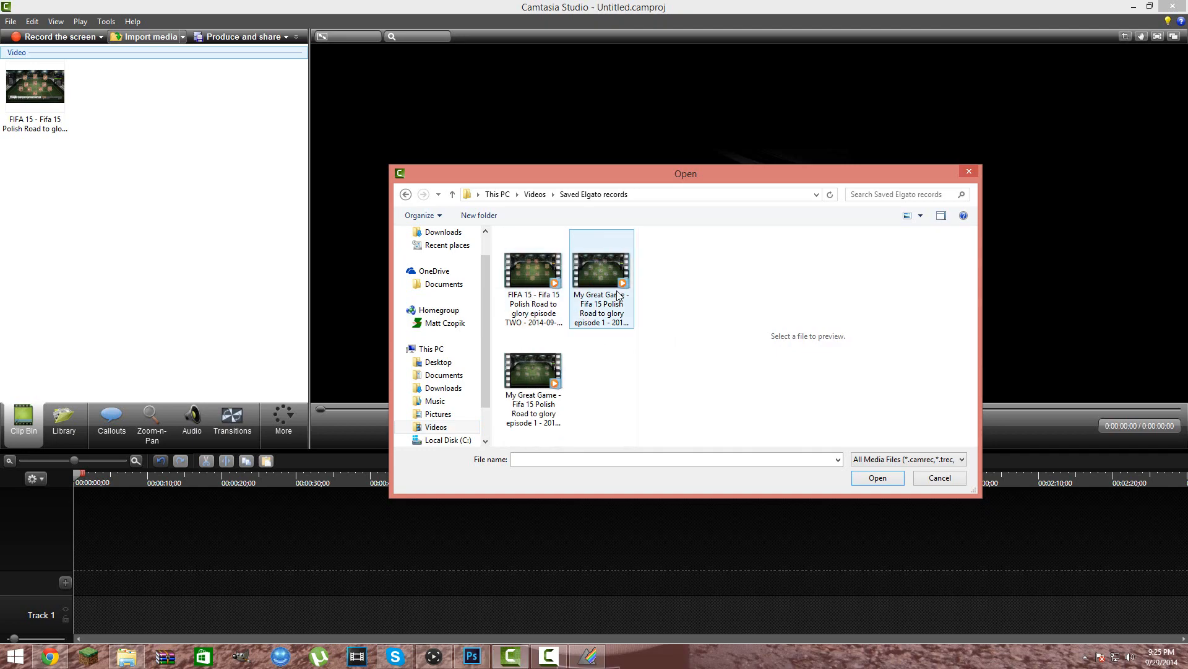
{"action": "left_click", "coordinate": [533, 270]}
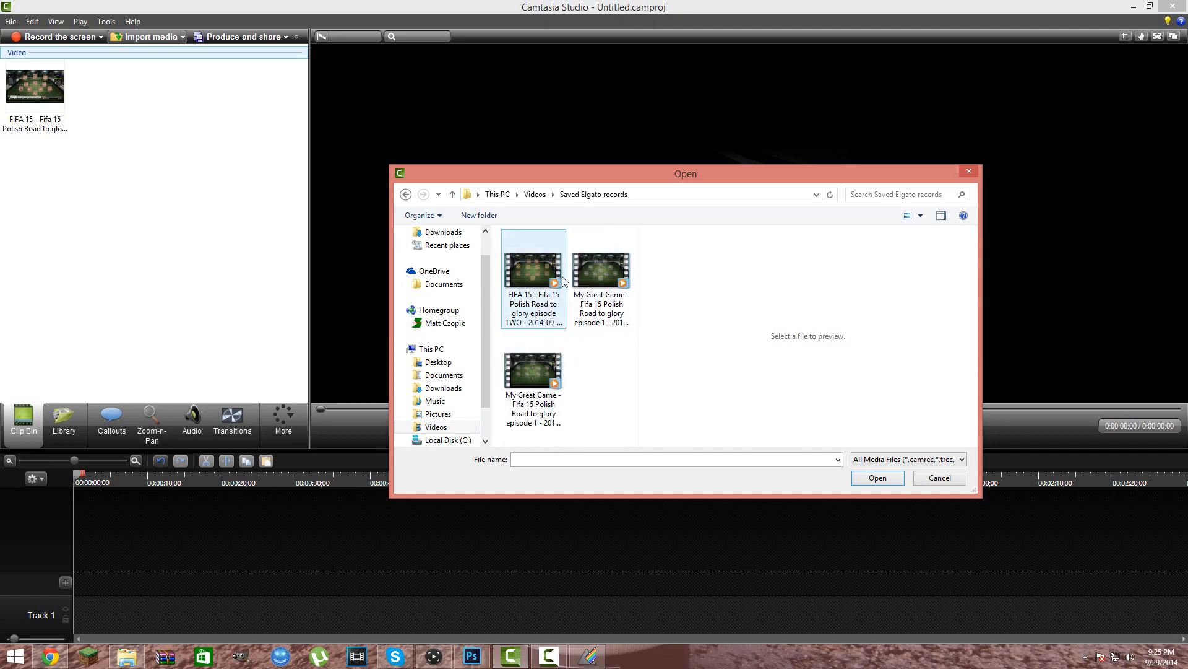
{"action": "left_click", "coordinate": [532, 370]}
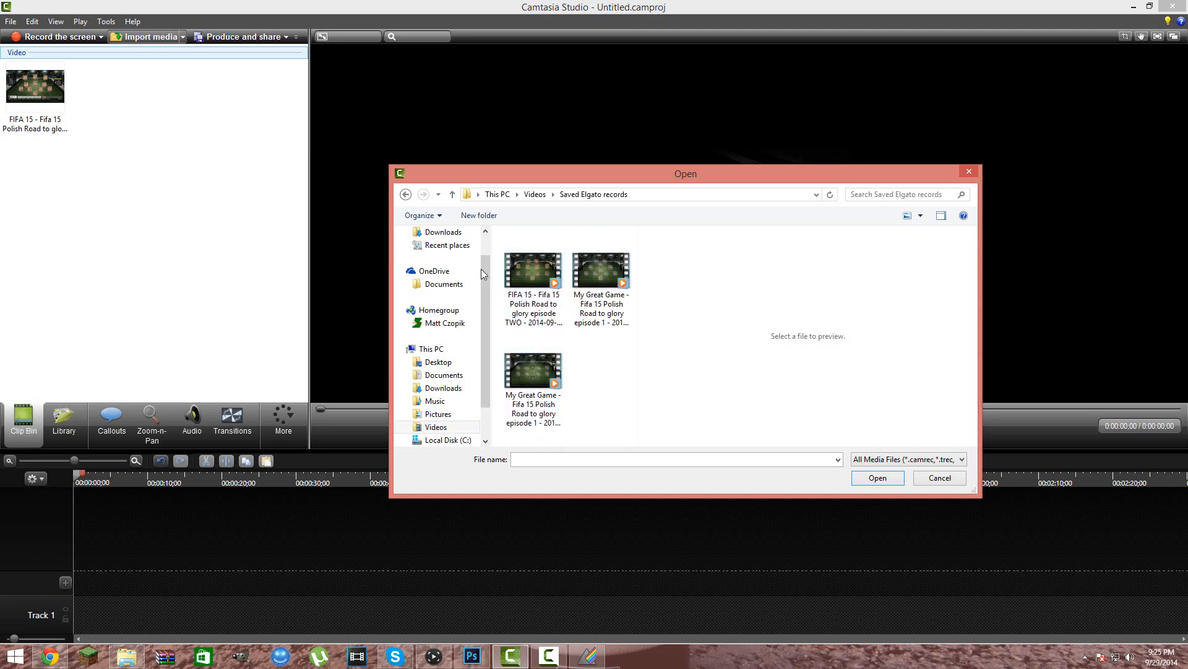
{"action": "left_click", "coordinate": [533, 271]}
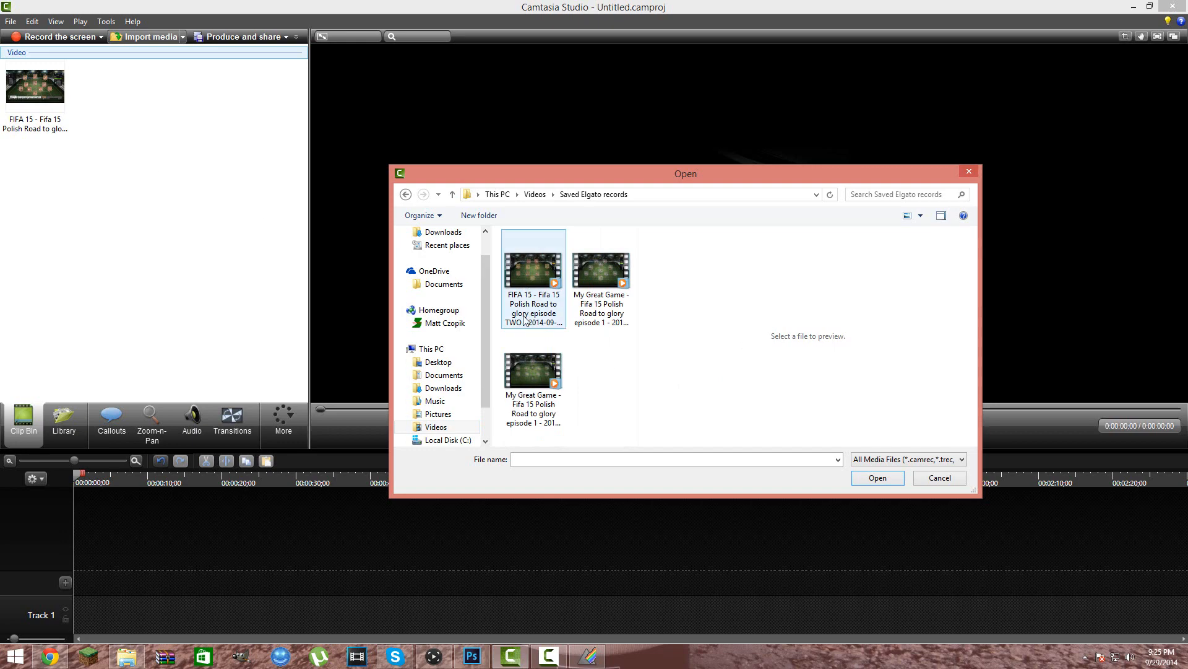
{"action": "mouse_move", "coordinate": [529, 297]}
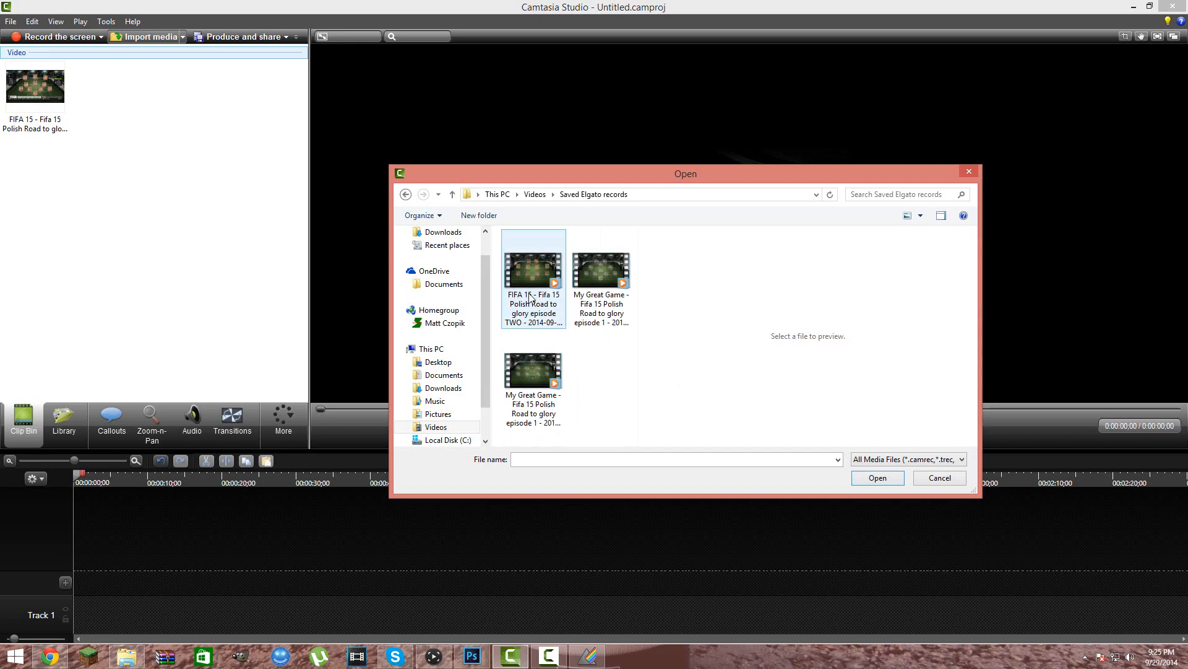
{"action": "left_click", "coordinate": [877, 478]}
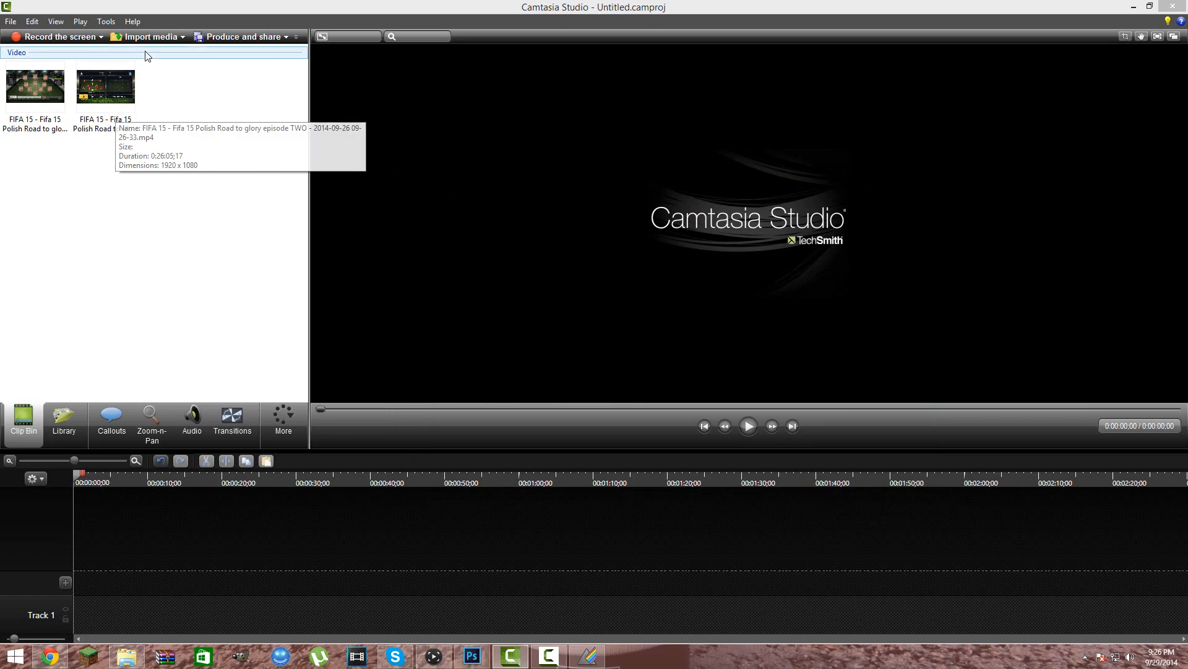
{"action": "left_click", "coordinate": [151, 36]}
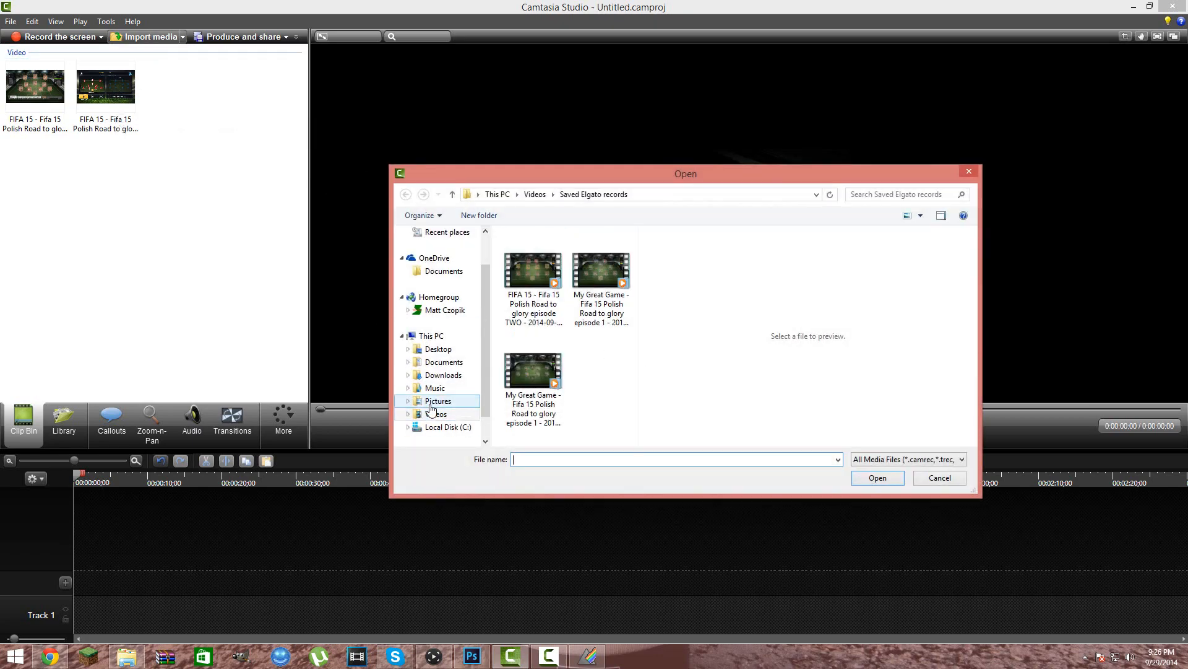
{"action": "left_click", "coordinate": [436, 413]}
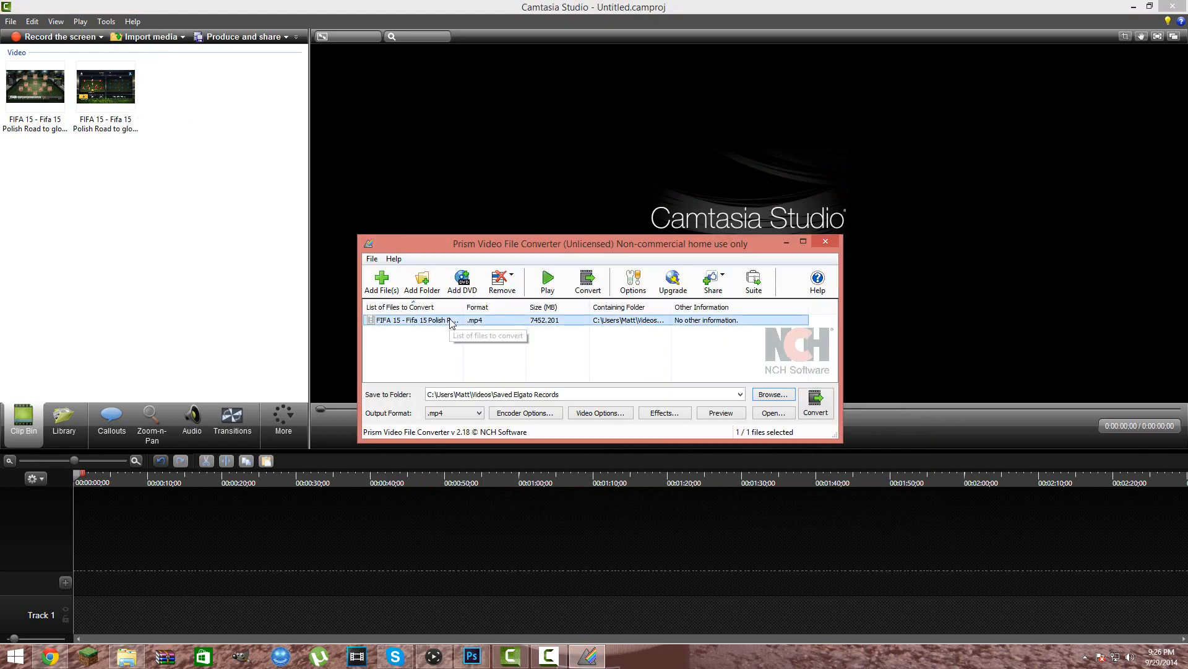
{"action": "mouse_move", "coordinate": [109, 328]}
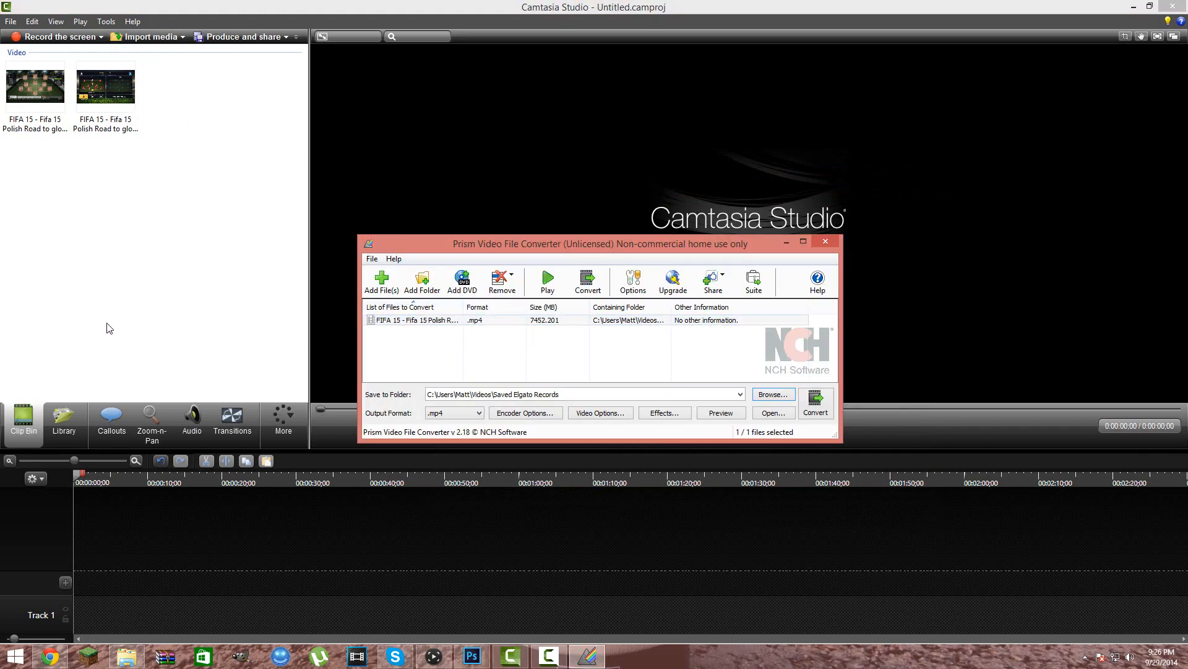
{"action": "mouse_move", "coordinate": [136, 264]}
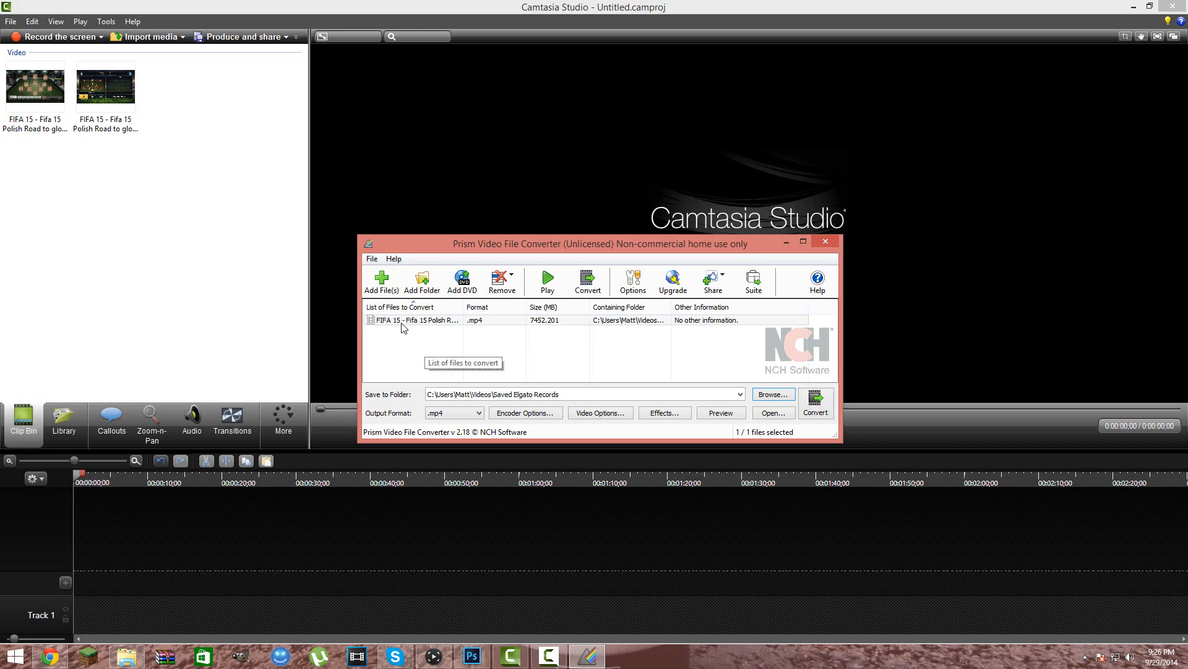
{"action": "mouse_move", "coordinate": [834, 416]}
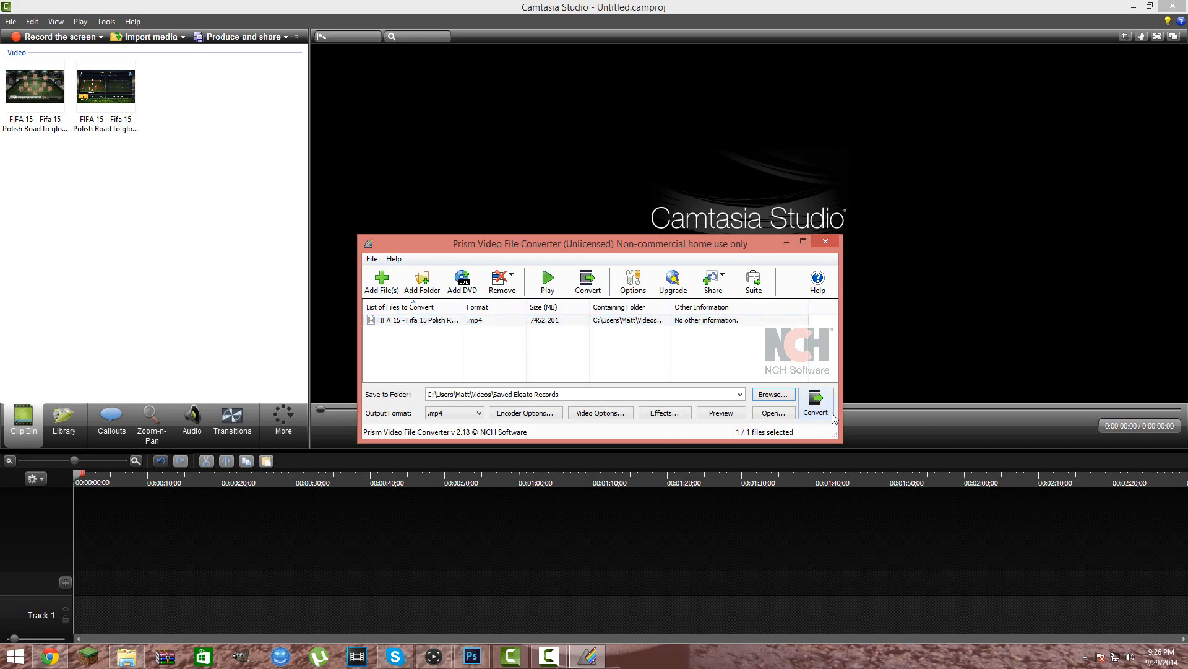
{"action": "mouse_move", "coordinate": [424, 337]}
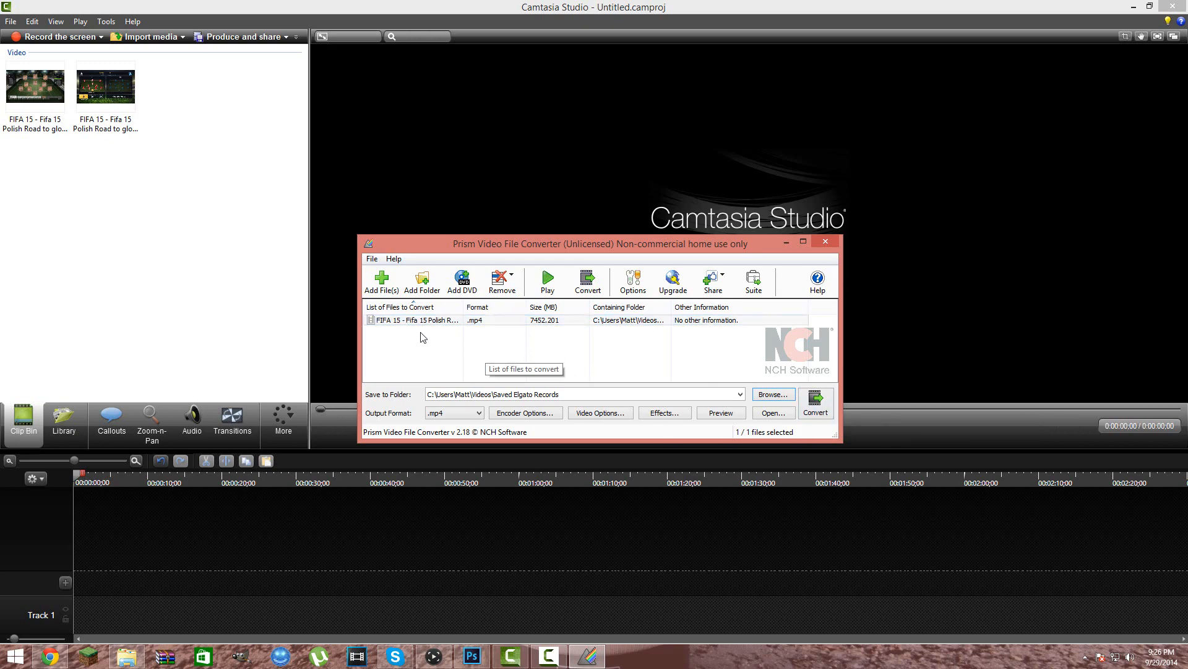
{"action": "mouse_move", "coordinate": [468, 359]}
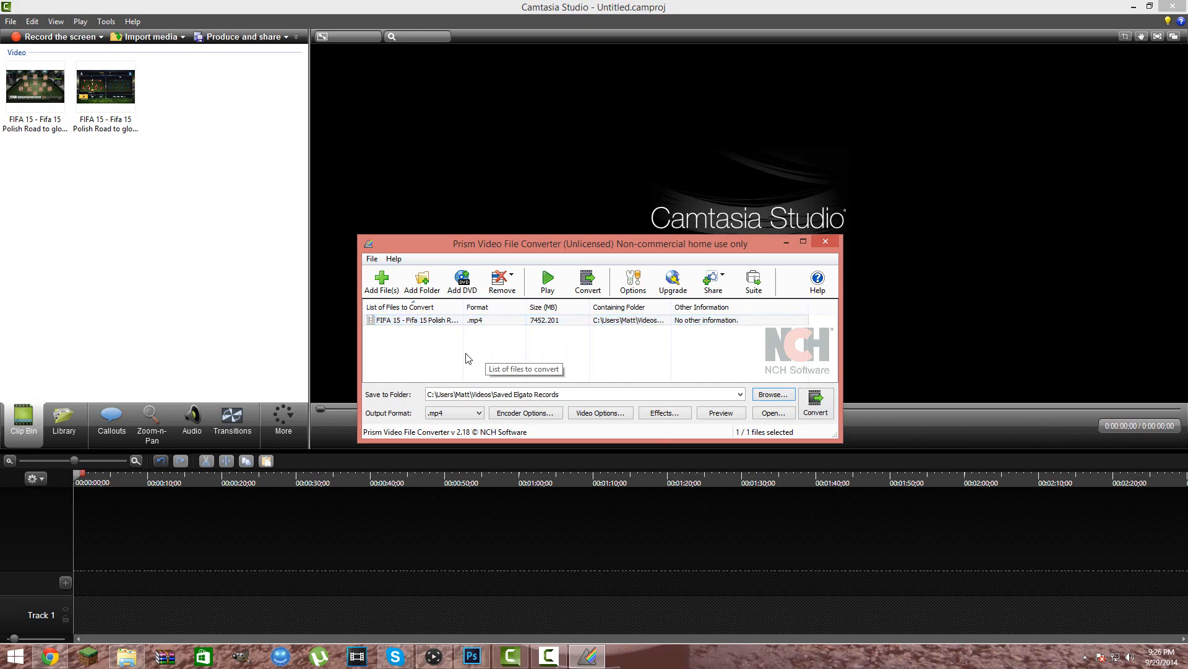
{"action": "mouse_move", "coordinate": [410, 349]}
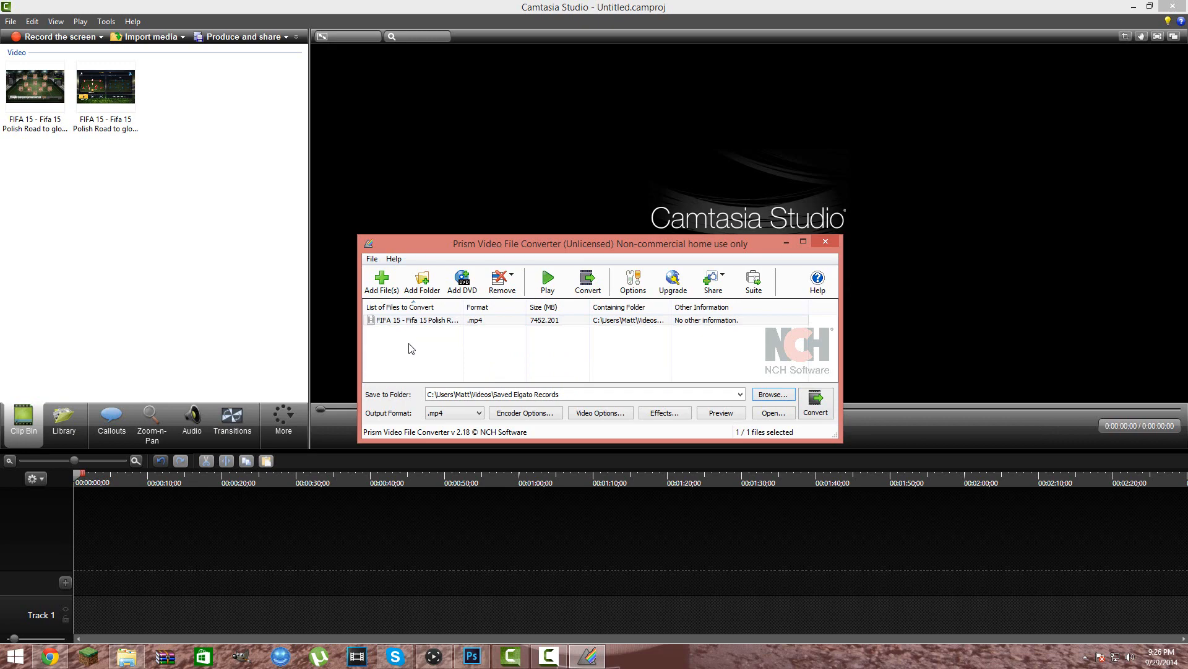
{"action": "mouse_move", "coordinate": [409, 350]}
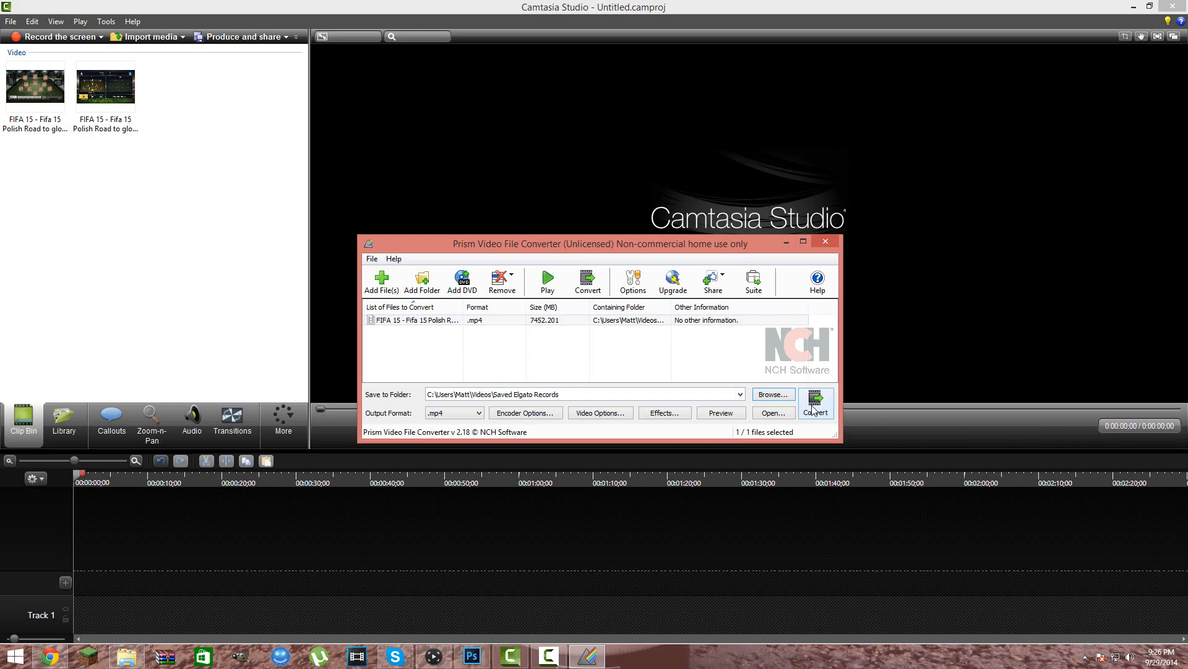
{"action": "mouse_move", "coordinate": [431, 332]}
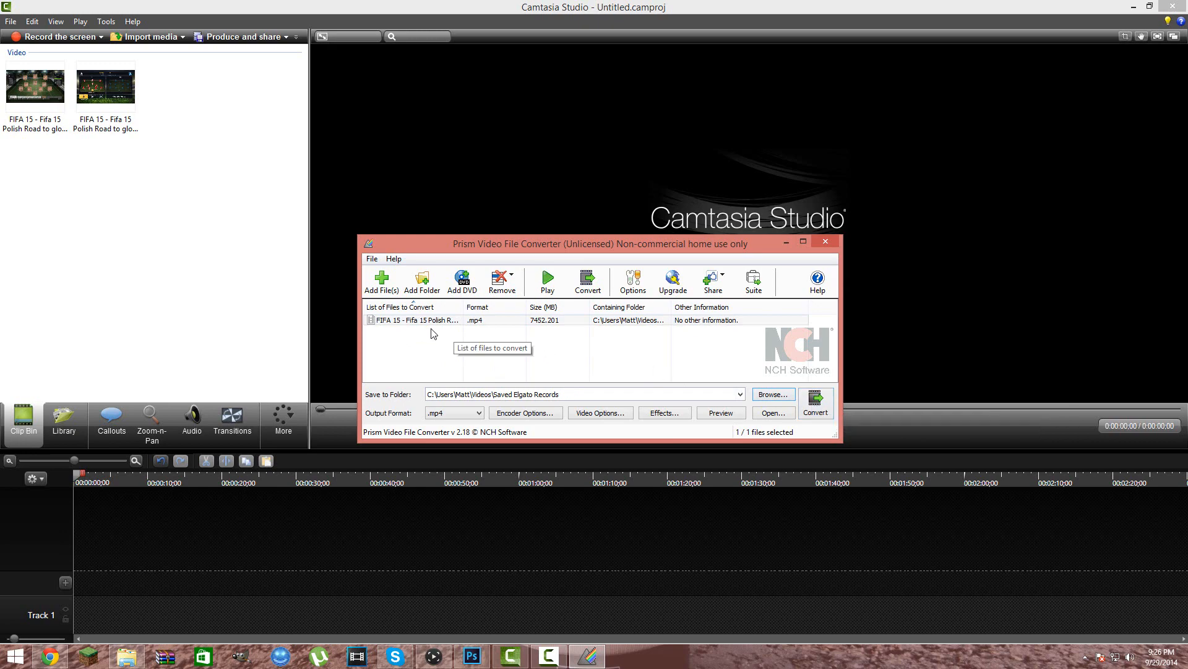
{"action": "mouse_move", "coordinate": [435, 342]}
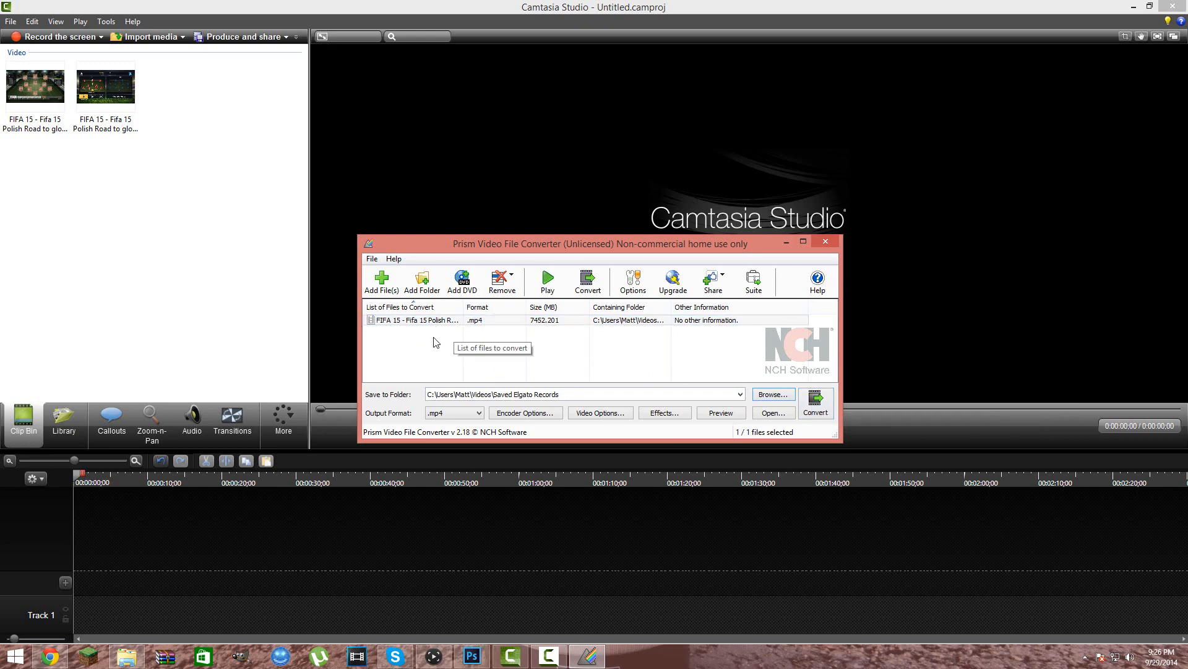
{"action": "mouse_move", "coordinate": [448, 354]}
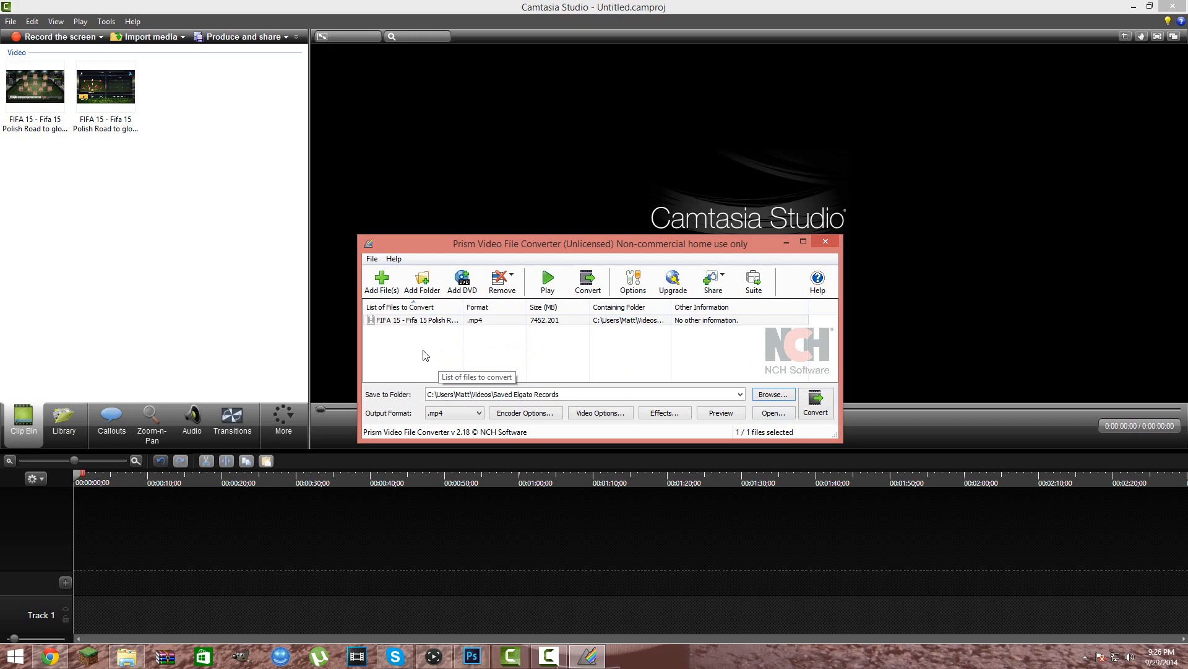
{"action": "mouse_move", "coordinate": [425, 354]}
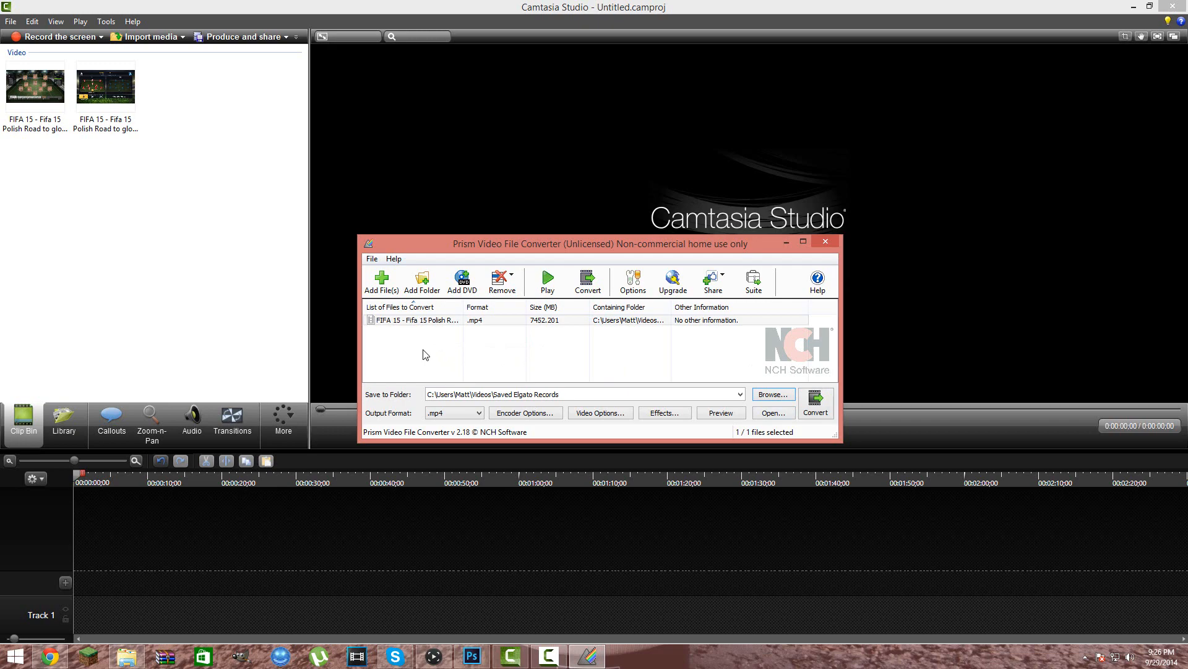
{"action": "mouse_move", "coordinate": [811, 435]}
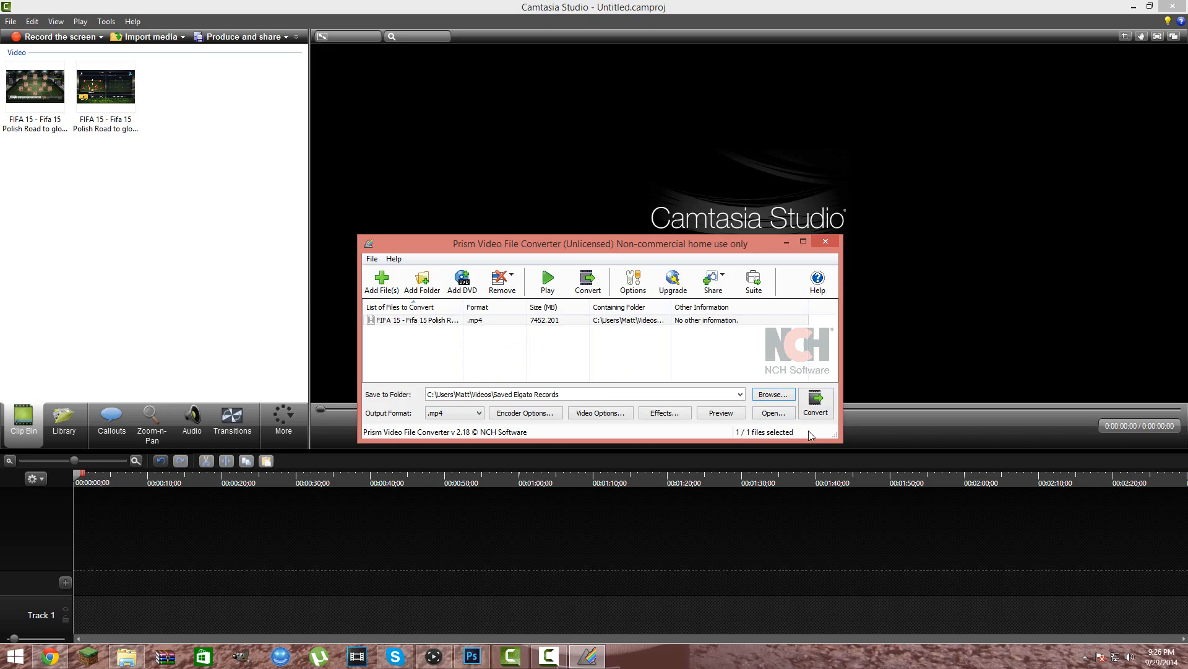